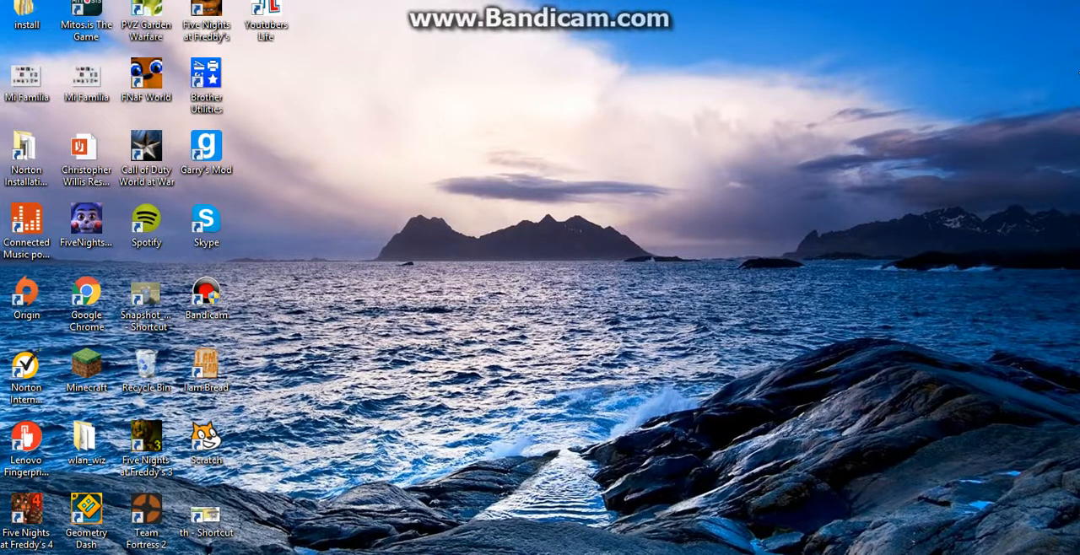
mouse_move(740, 341)
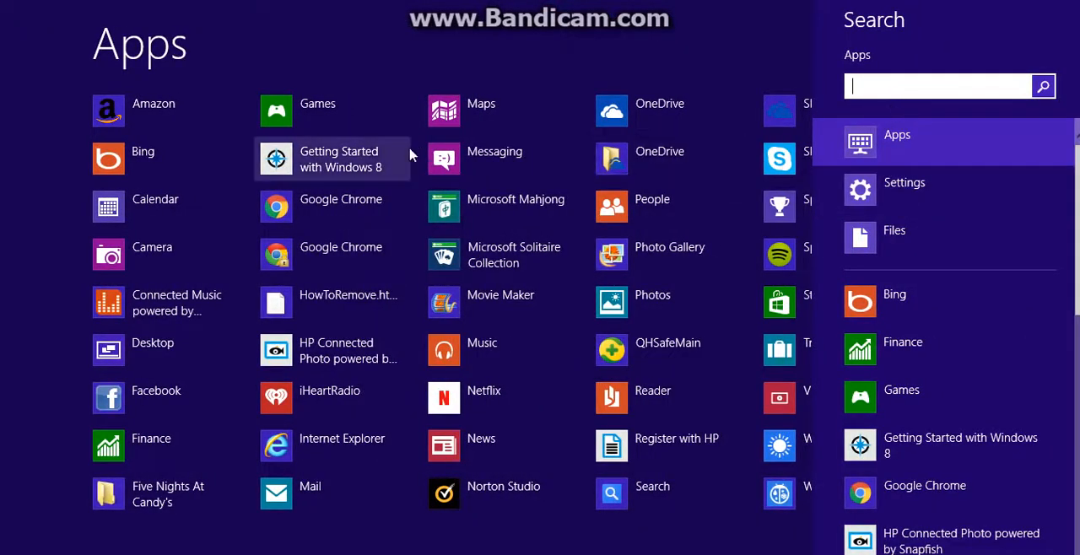
Step: Search the Windows apps list for 'pai' to find Paint
text(pai)
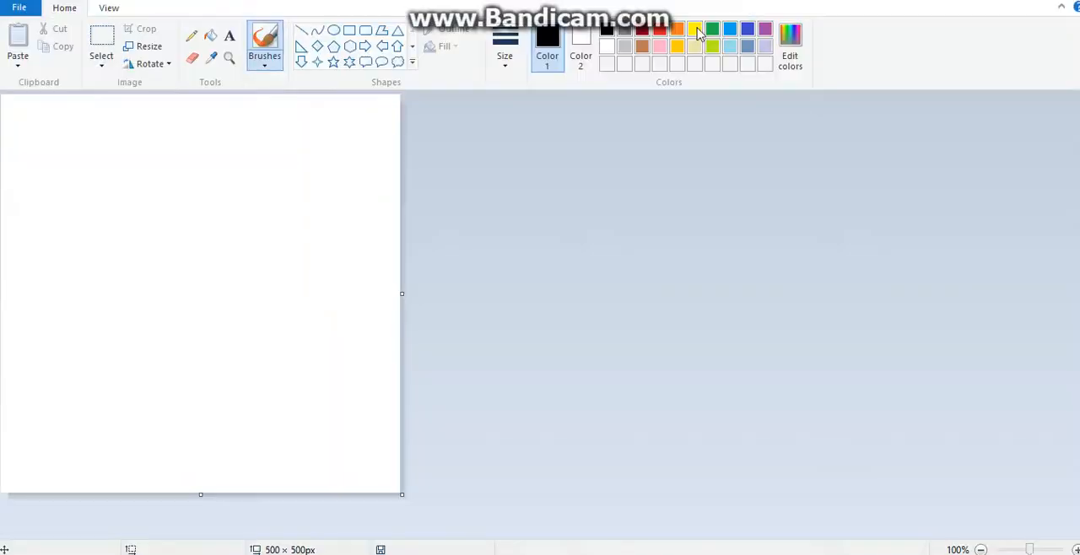
mouse_move(17, 32)
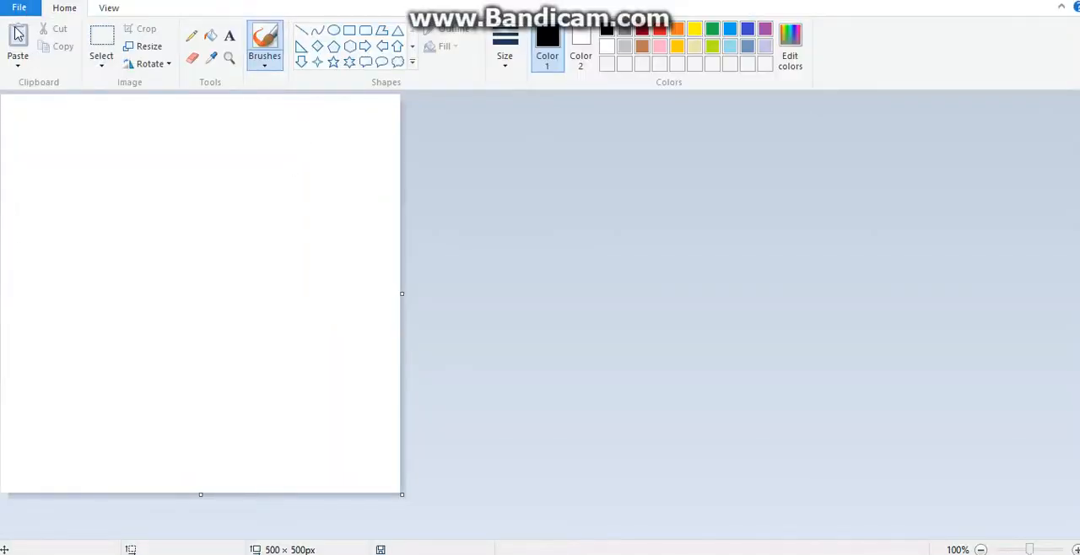
mouse_move(253, 18)
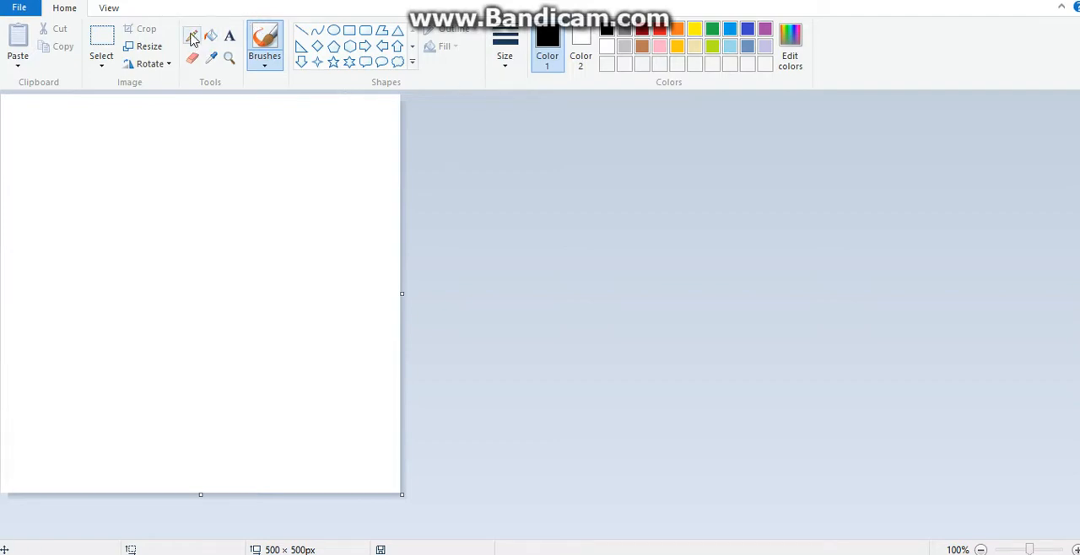
Step: Choose the Pencil tool for thin black freehand lines
click(193, 36)
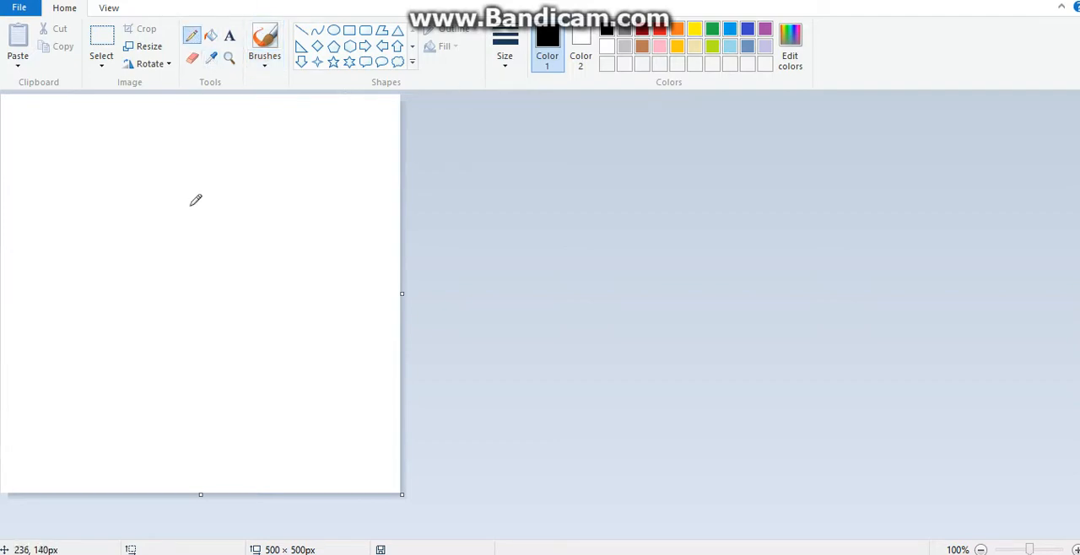
mouse_move(115, 150)
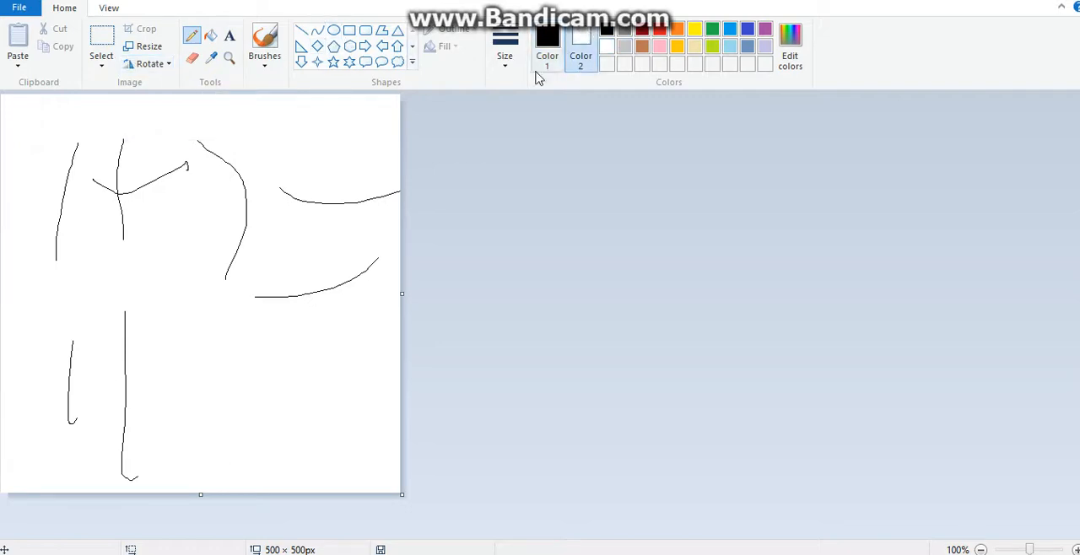
Step: Scribble a soft, spray-like black brush patch over the top-left lines
click(263, 42)
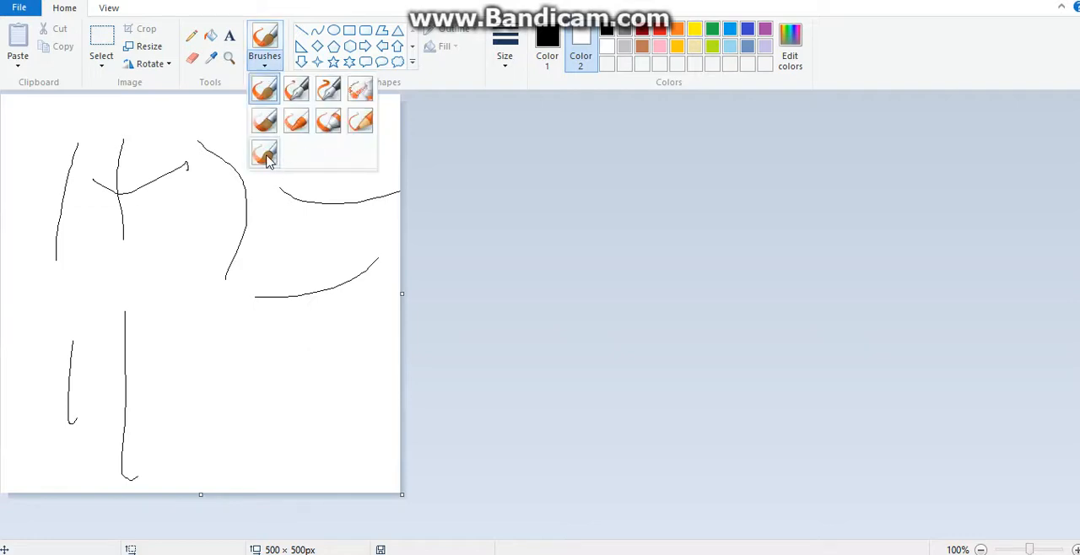
click(264, 151)
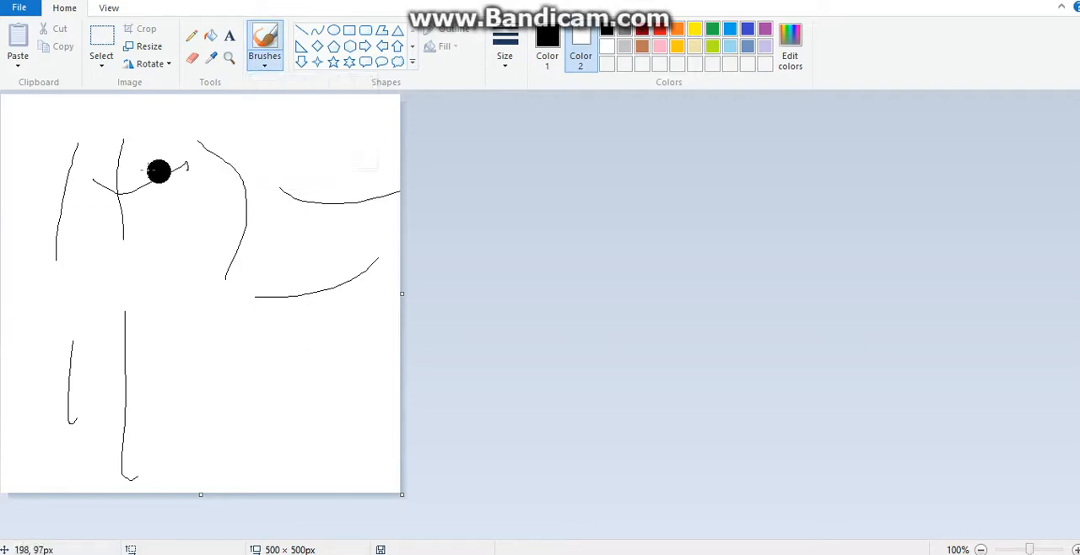
drag(159, 169, 47, 169)
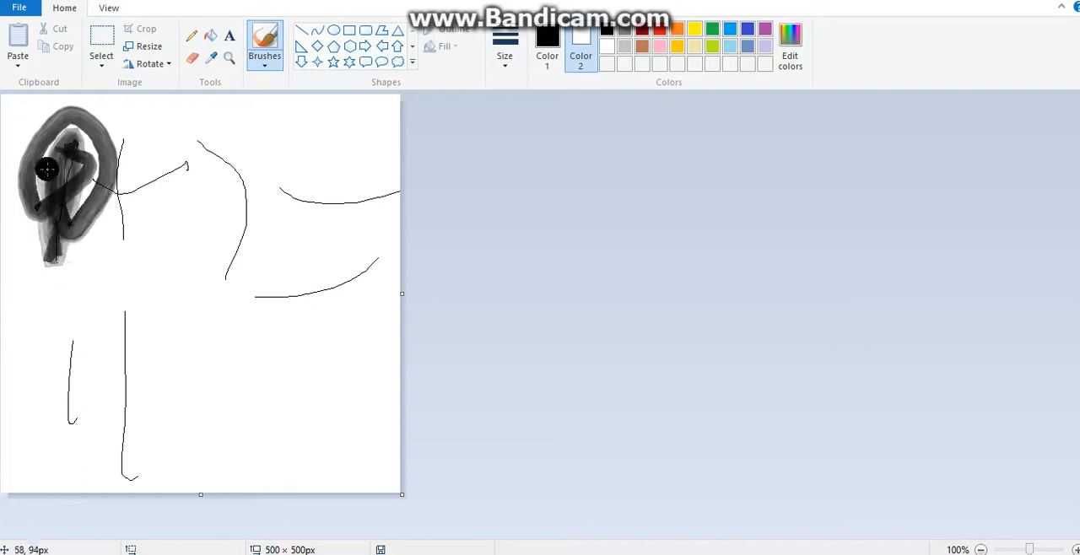
drag(47, 169, 76, 209)
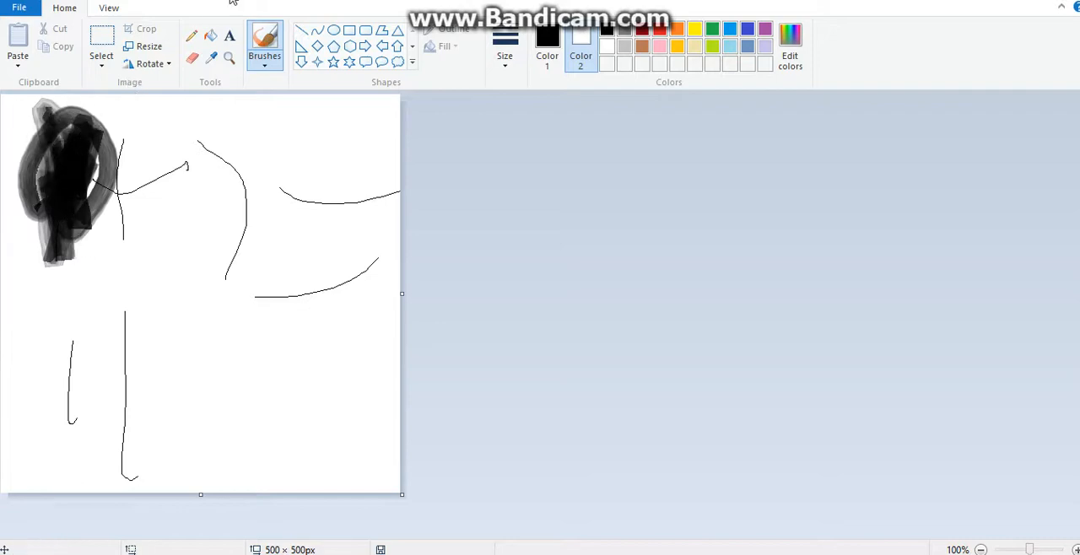
Step: Switch to the Eraser to rub out the lines and brush patch
click(193, 57)
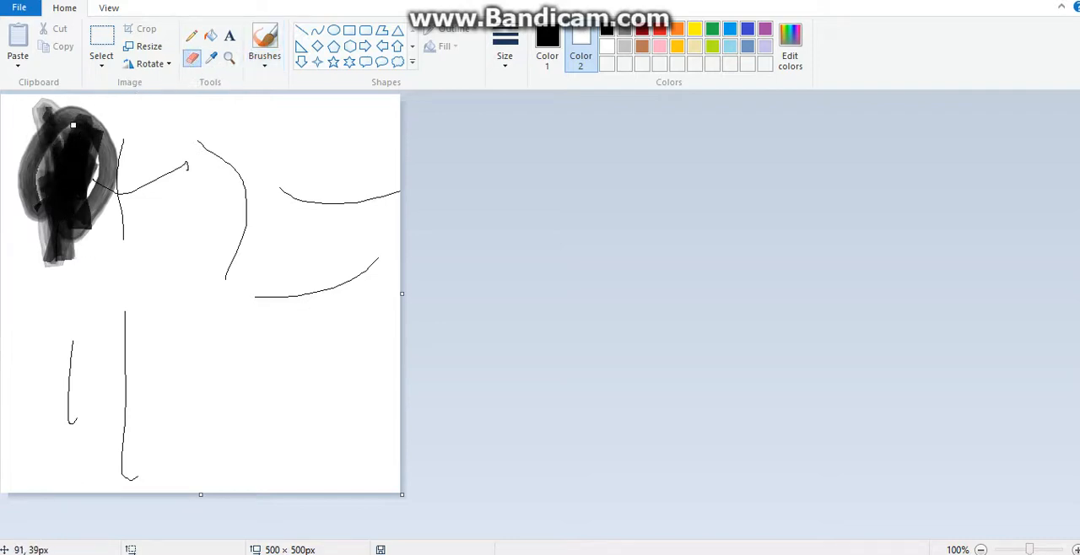
click(264, 42)
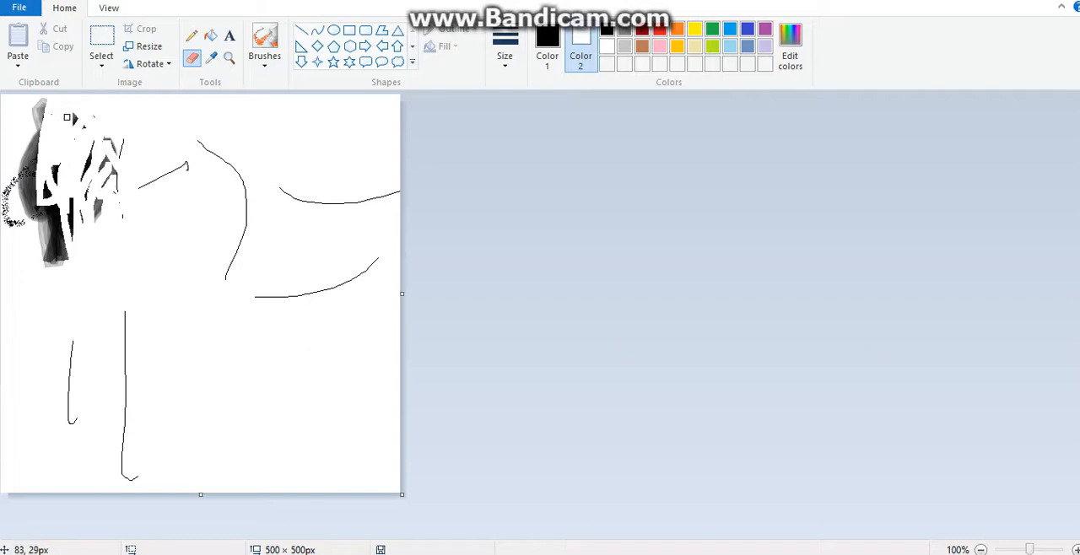
mouse_move(76, 131)
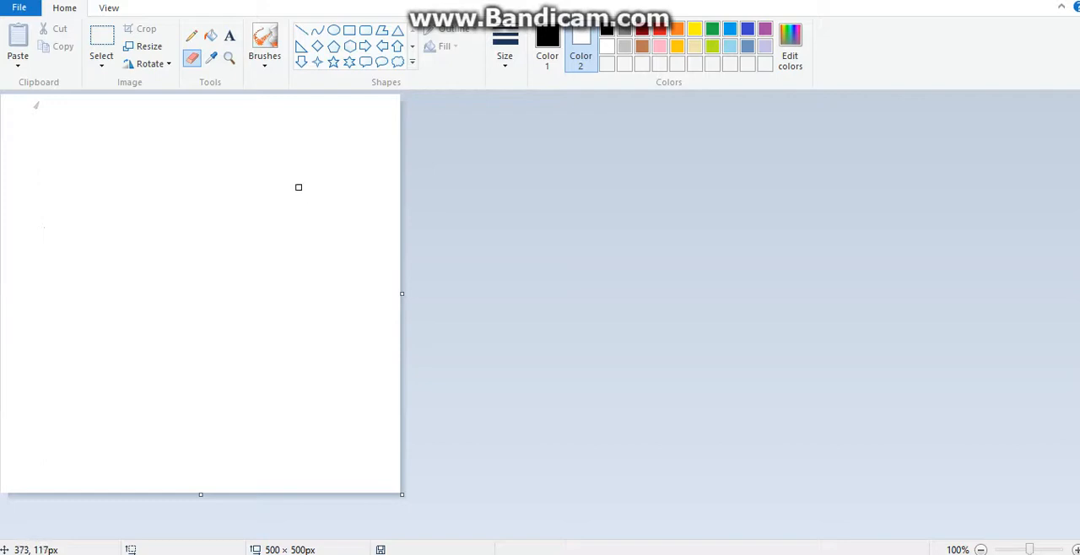
mouse_move(404, 497)
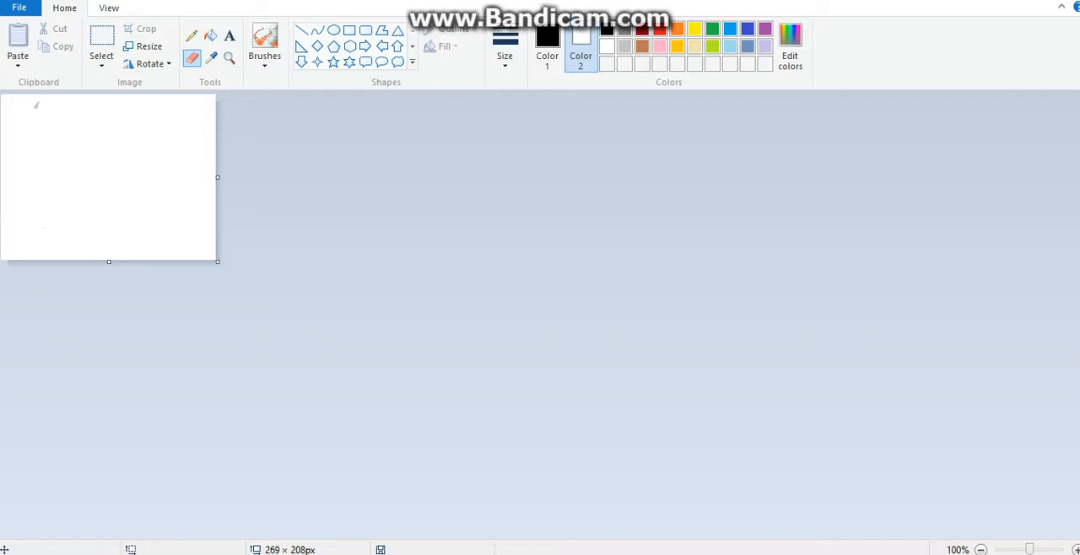
mouse_move(295, 311)
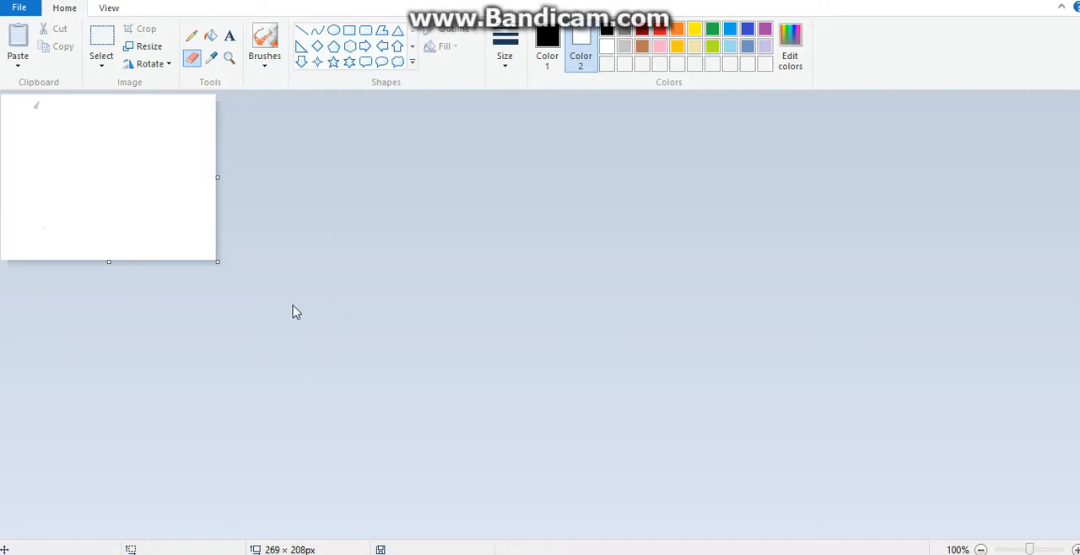
mouse_move(218, 263)
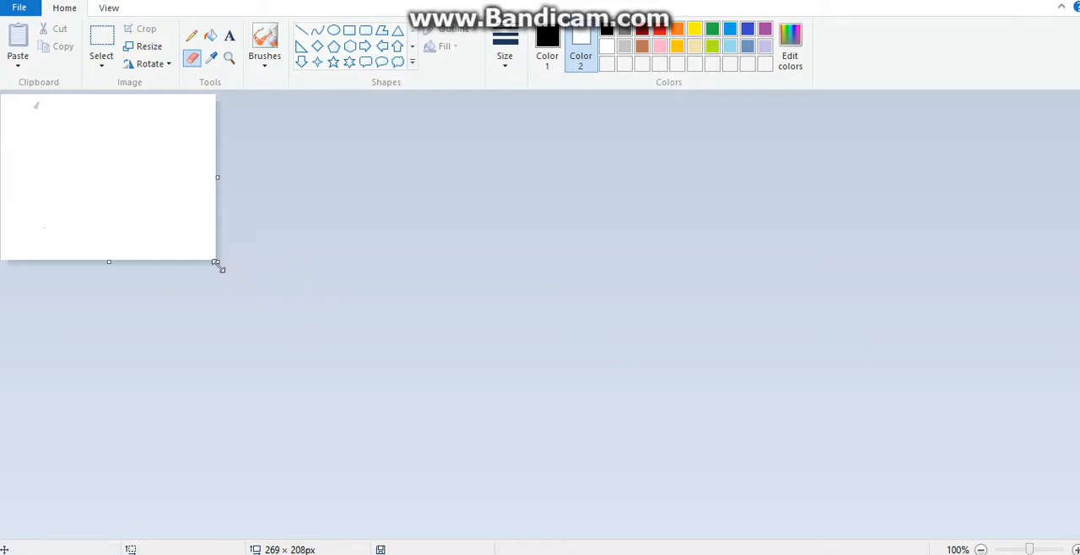
Step: Stretch the small canvas by its corner handle back to about 500 by 500 pixels
drag(218, 261, 347, 422)
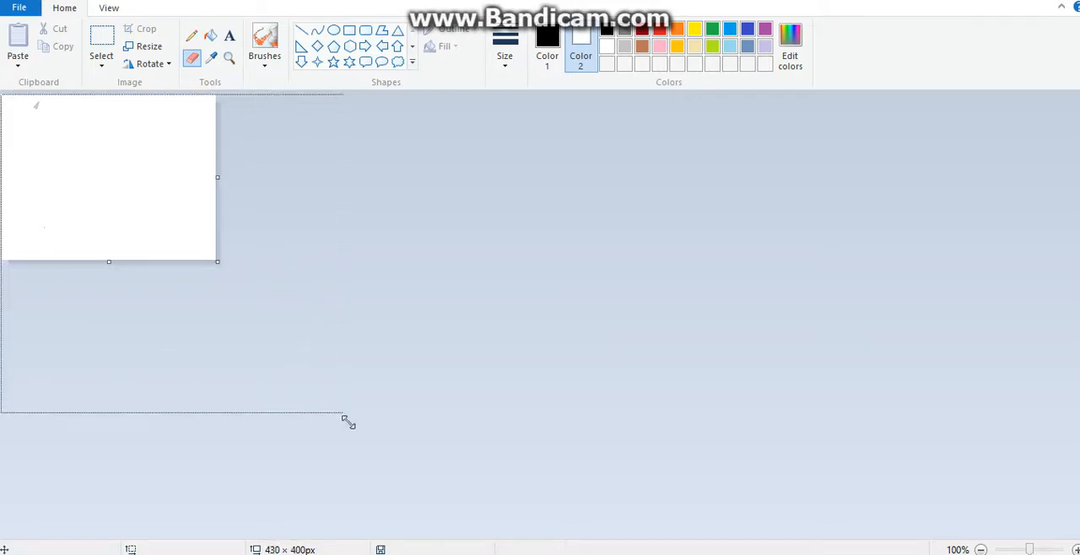
drag(348, 422, 386, 486)
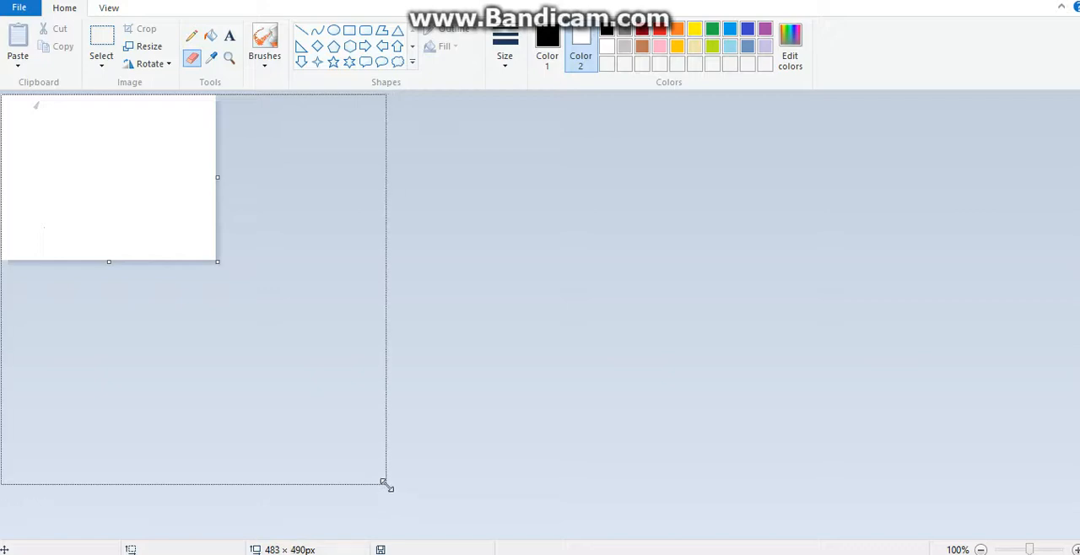
drag(385, 483, 402, 496)
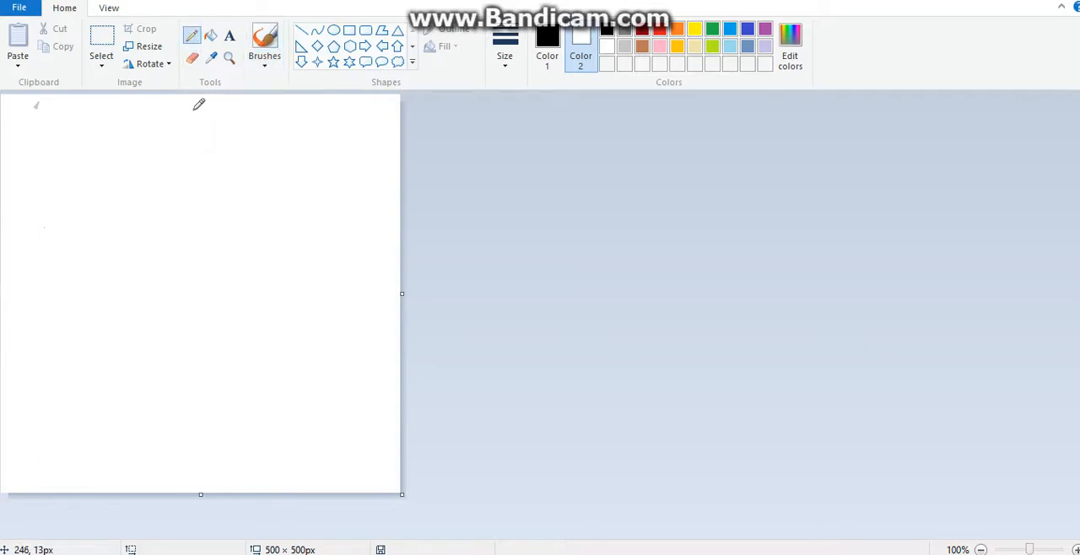
Step: Pick a line thickness from the Size list and reselect a drawing tool
click(504, 42)
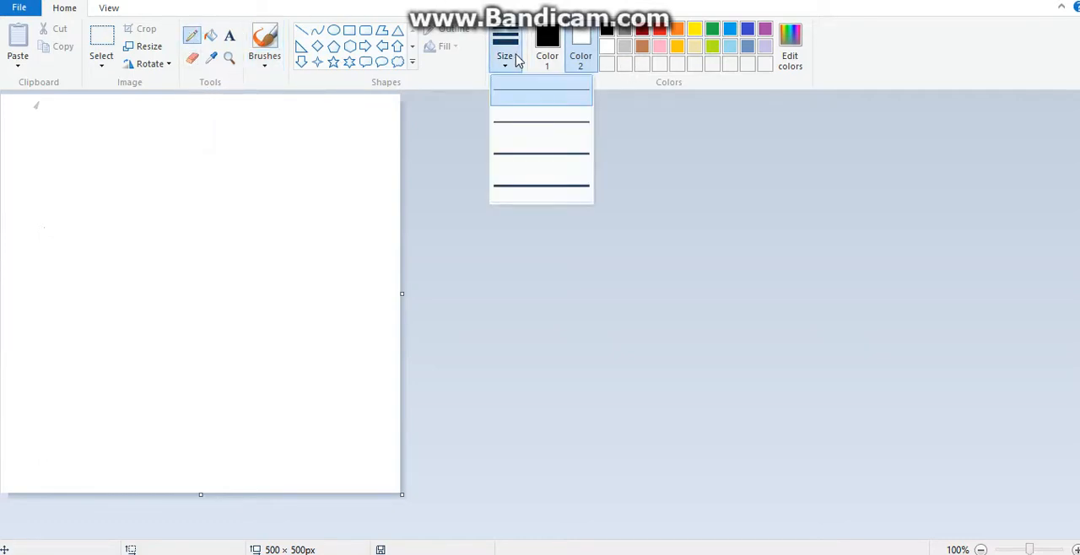
click(541, 98)
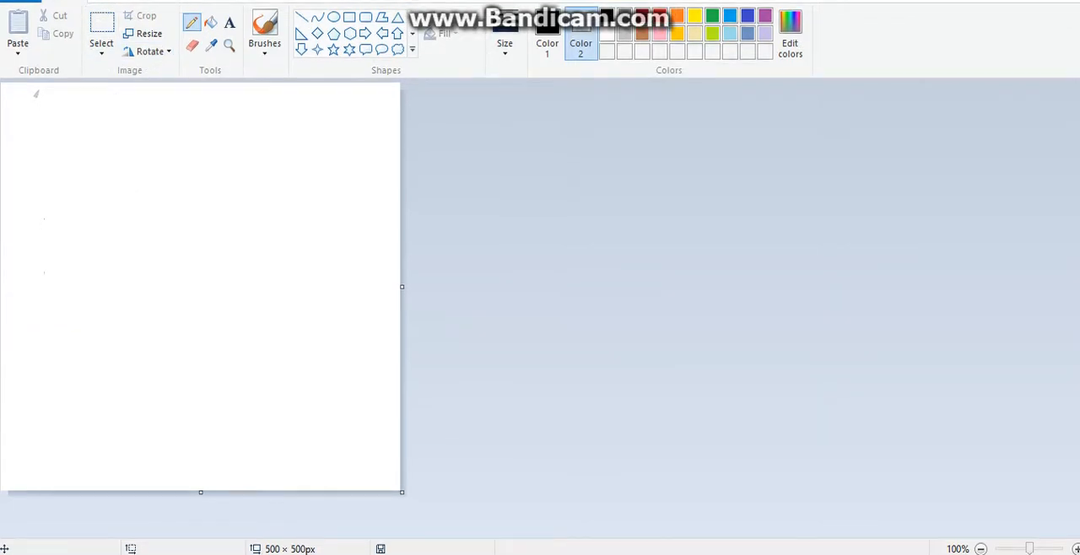
mouse_move(99, 7)
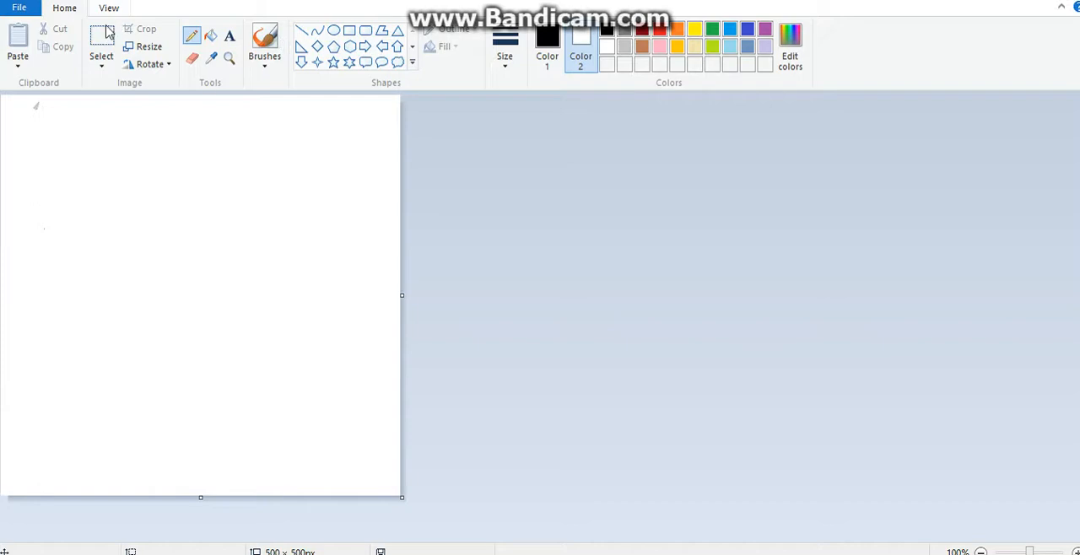
click(149, 48)
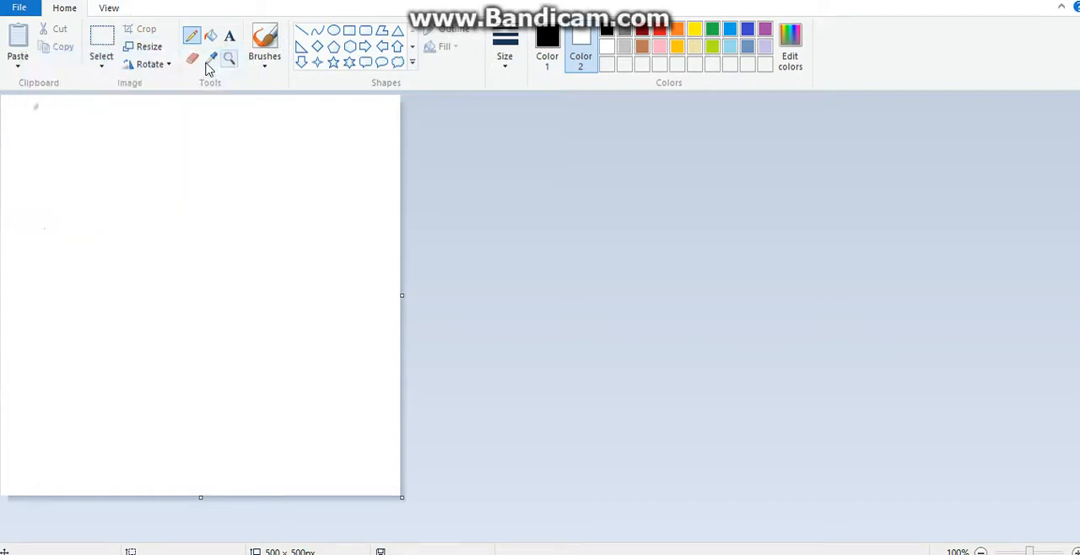
click(148, 47)
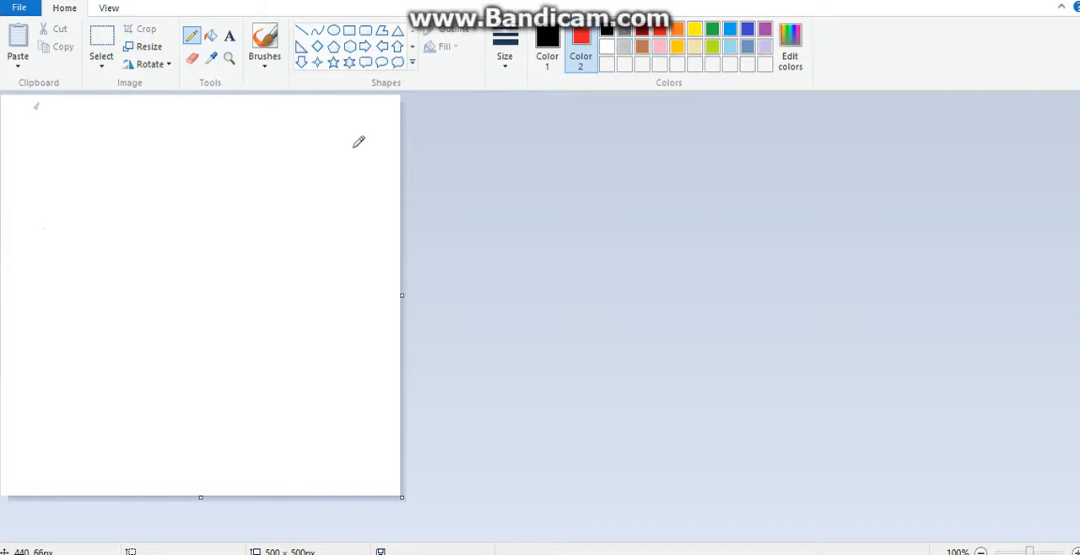
mouse_move(365, 124)
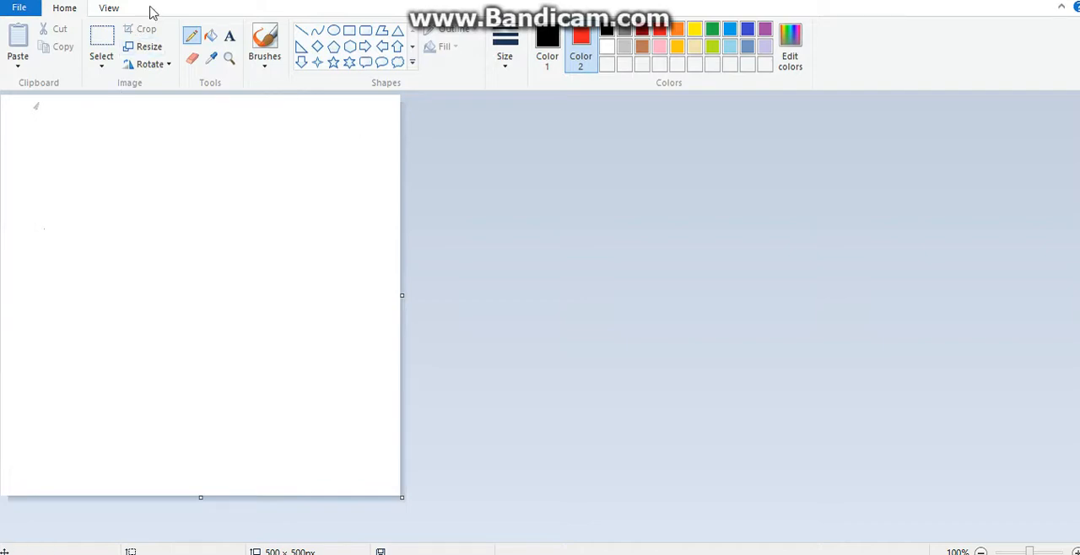
mouse_move(889, 88)
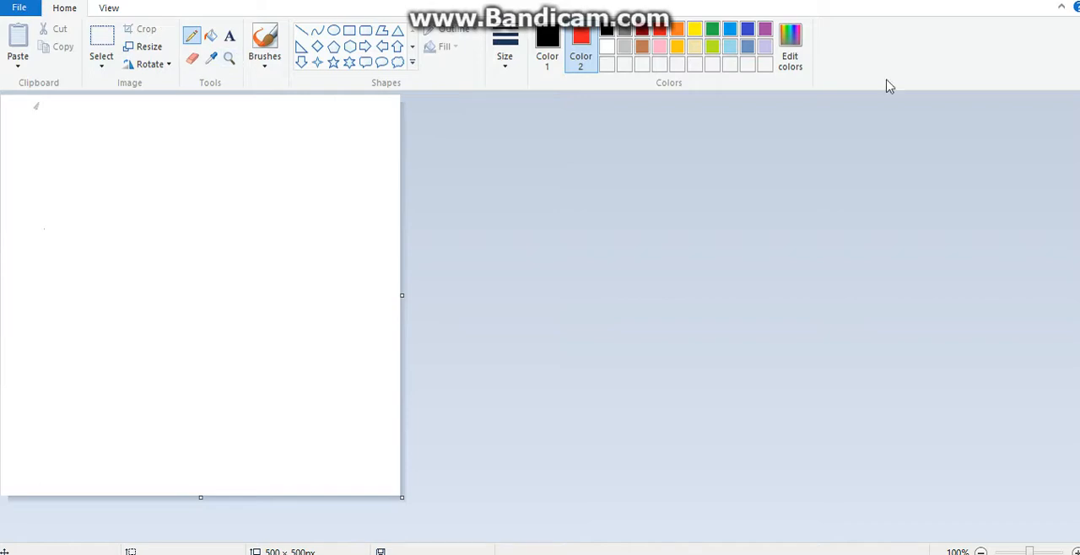
mouse_move(385, 104)
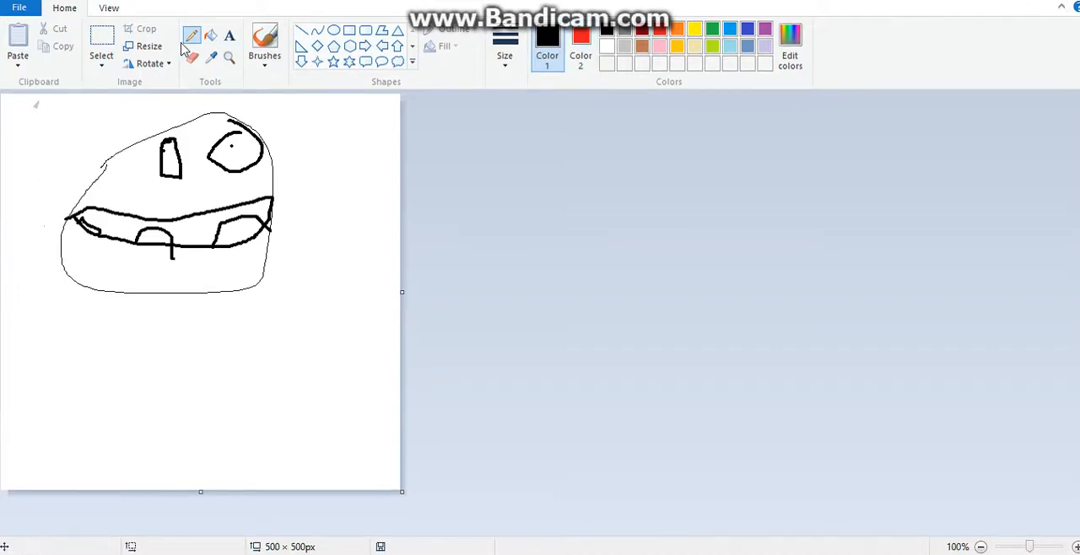
mouse_move(165, 271)
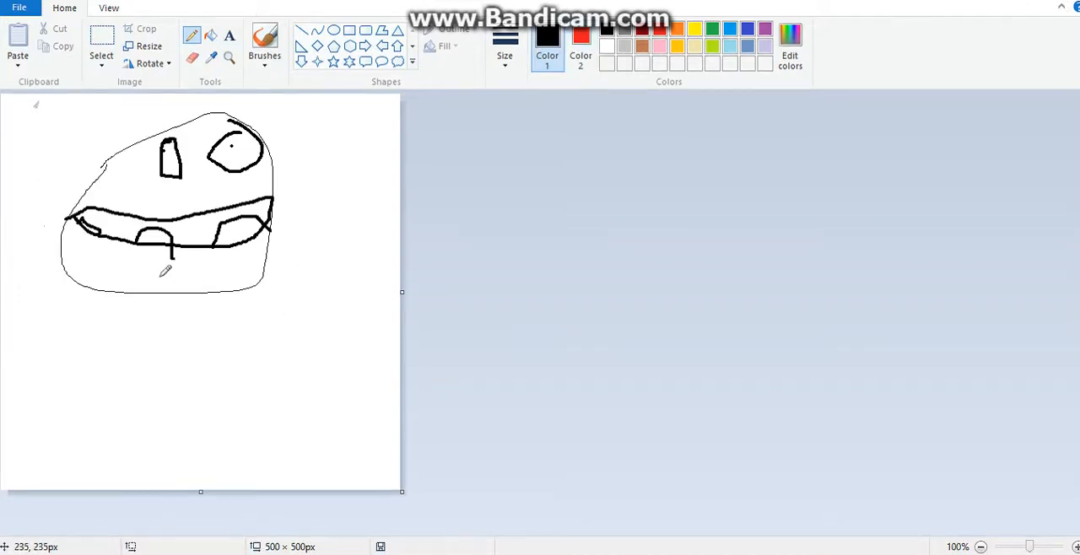
mouse_move(165, 287)
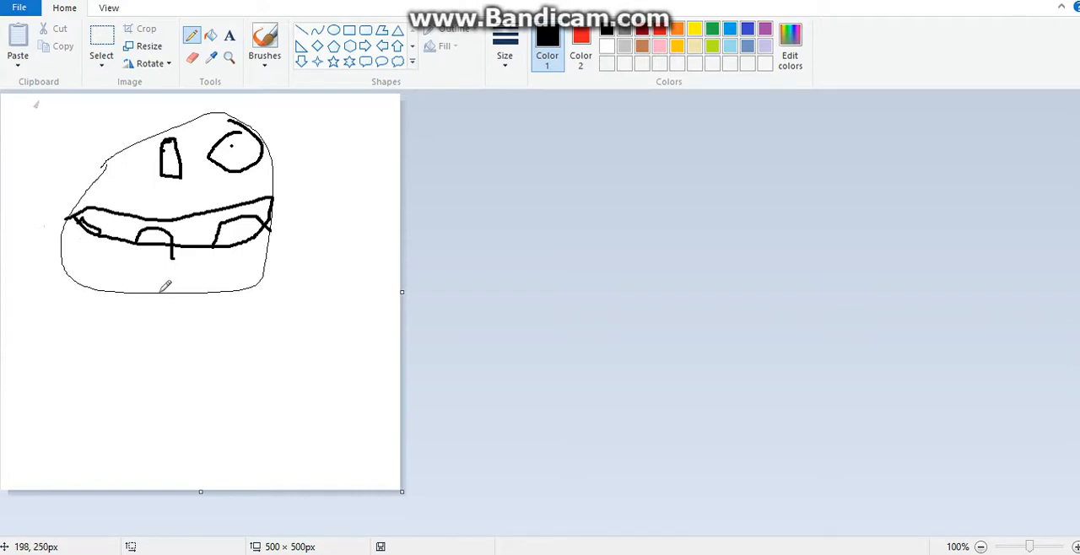
Step: Draw the stick figure's body strokes, an outstretched arm and its legs
drag(166, 290, 146, 363)
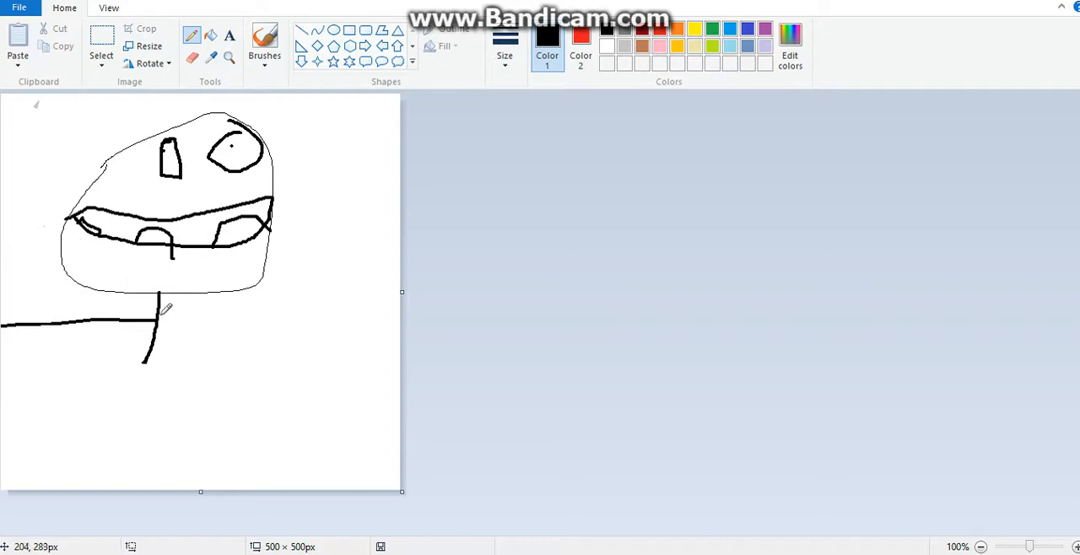
drag(155, 318, 312, 257)
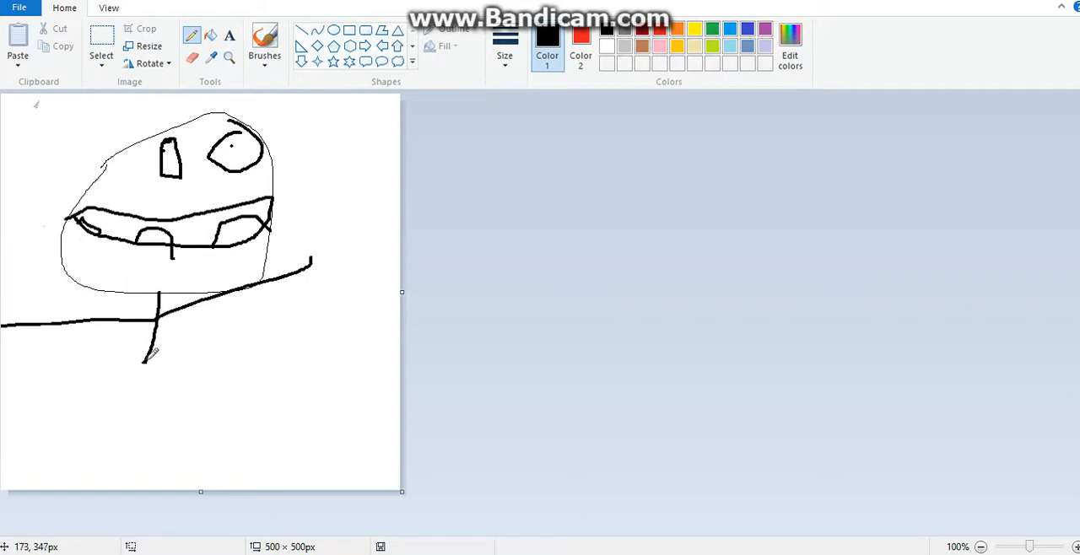
drag(152, 351, 109, 397)
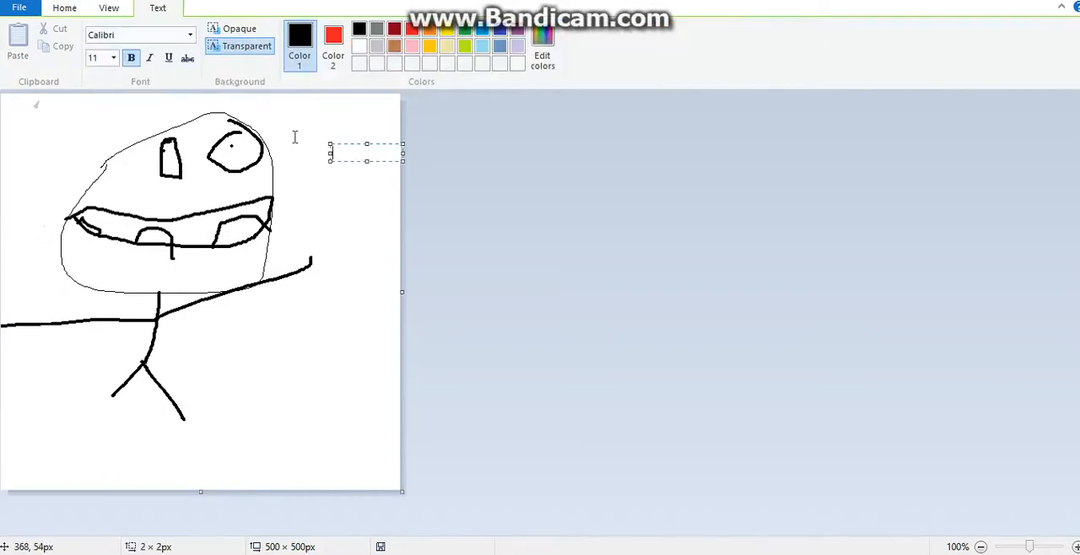
Step: Label the figure 'ezra' beside its head and draw a hand at the arm's end
text(ezra)
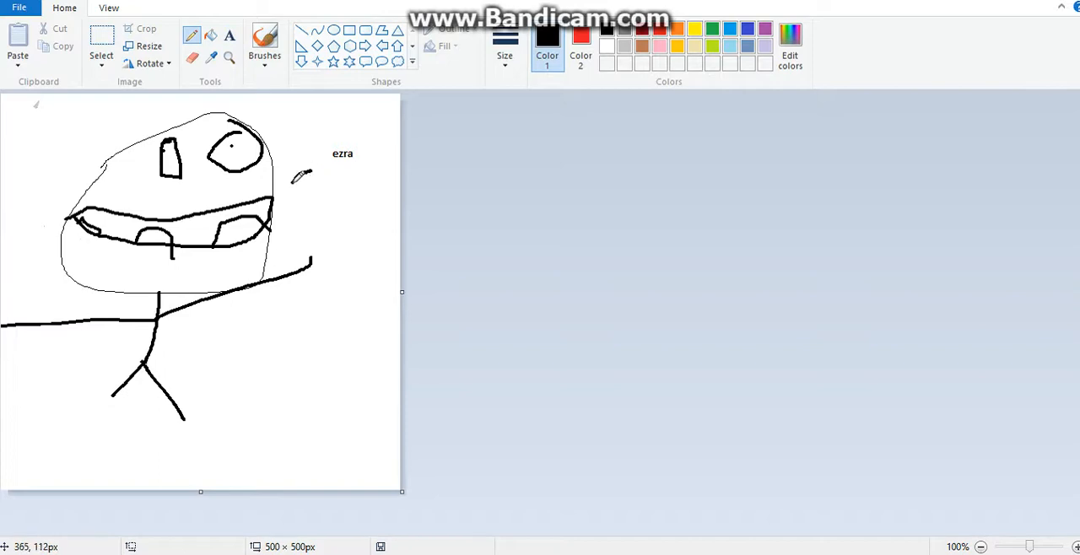
drag(296, 186, 318, 178)
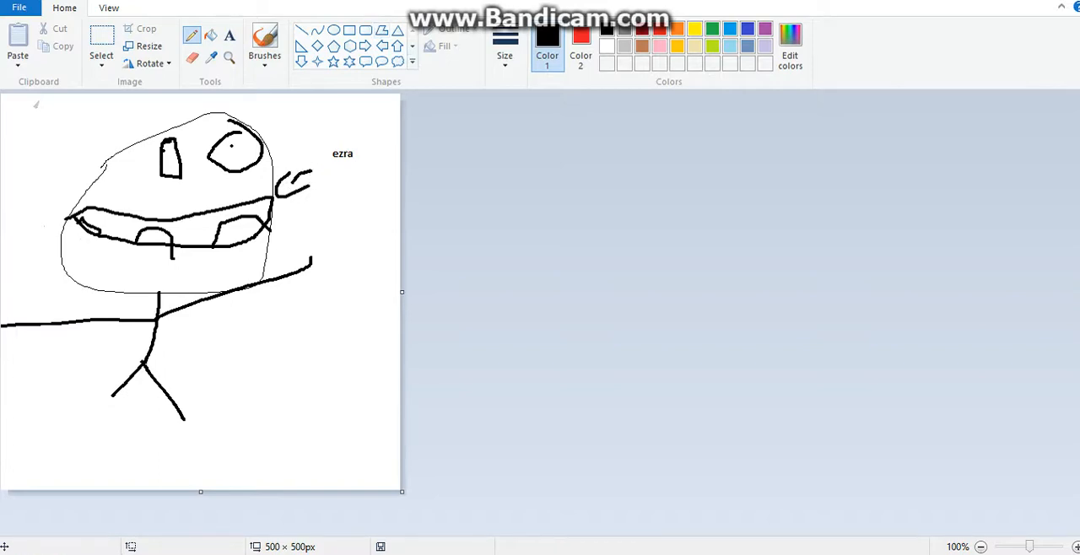
mouse_move(513, 53)
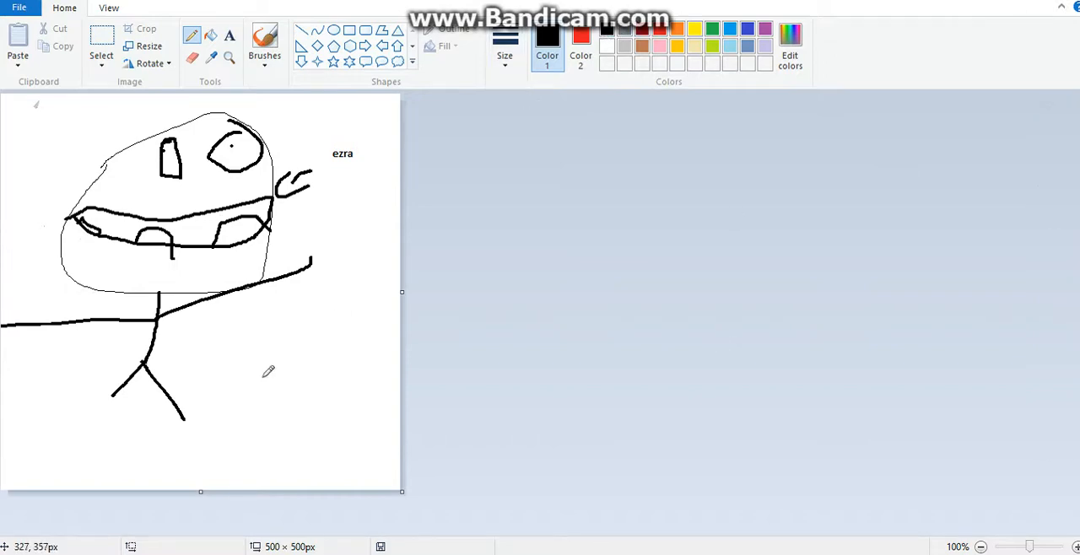
mouse_move(402, 301)
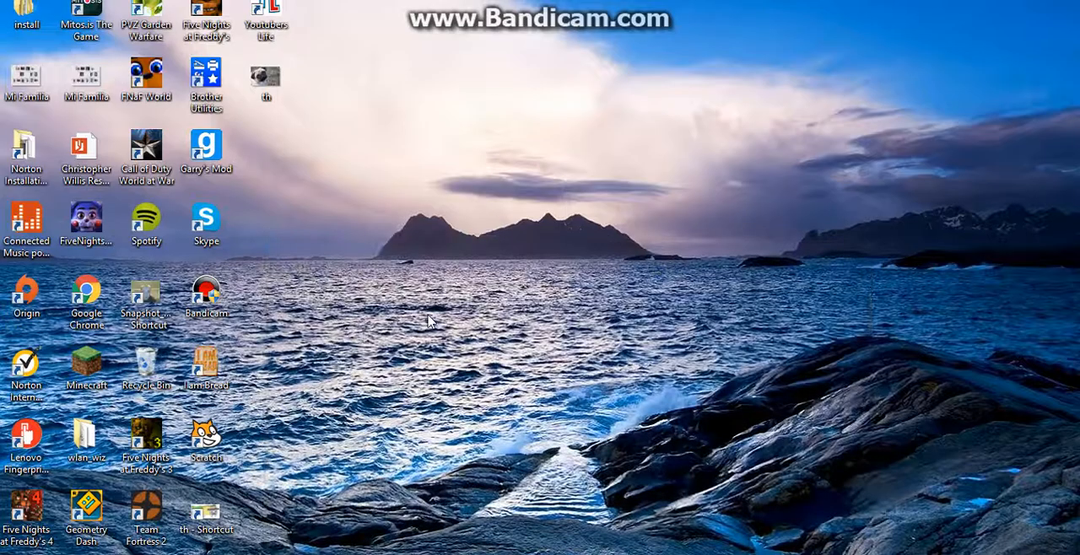
Step: Preview the pug photo file from the desktop
click(266, 76)
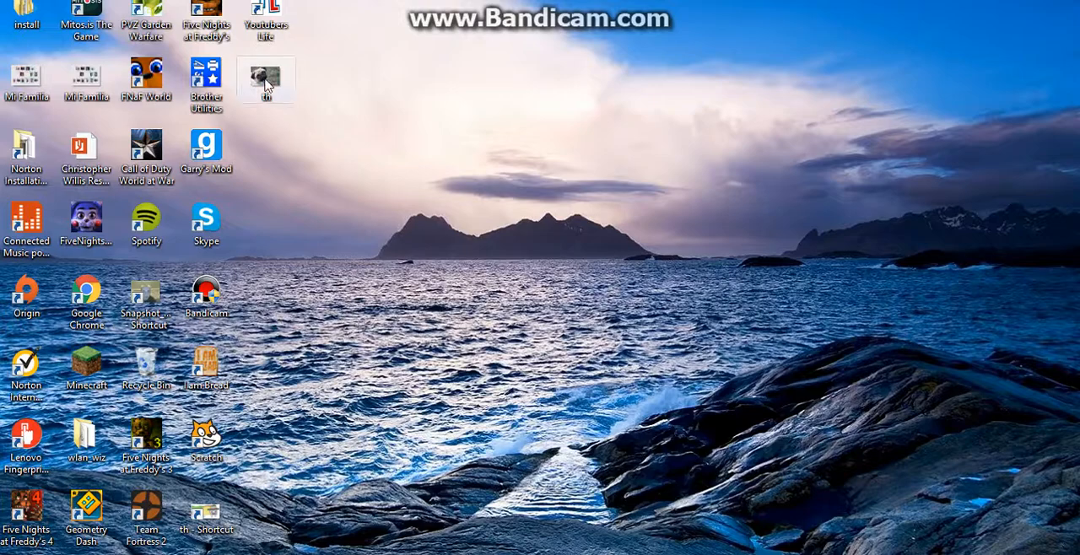
right_click(266, 78)
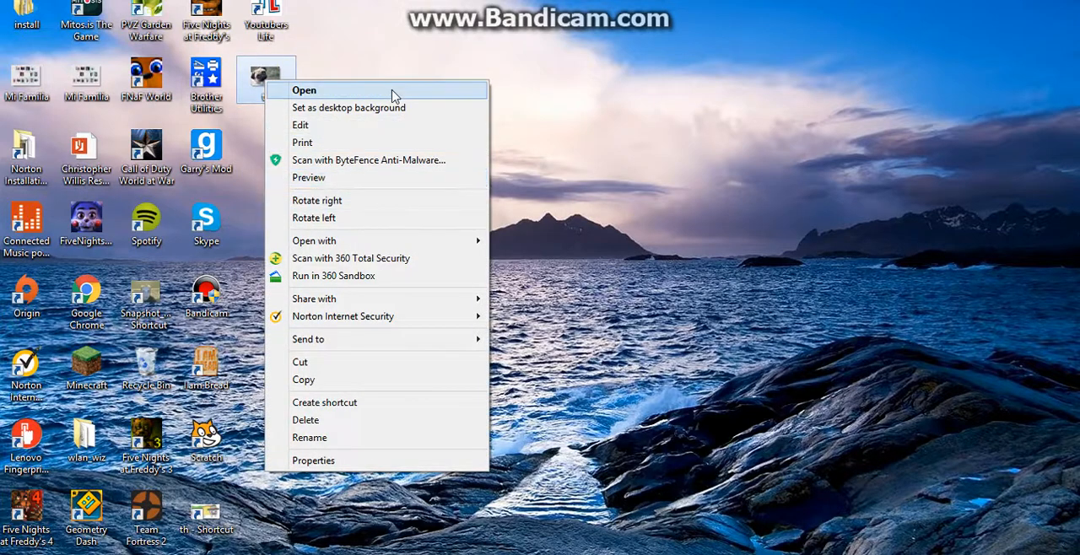
click(304, 92)
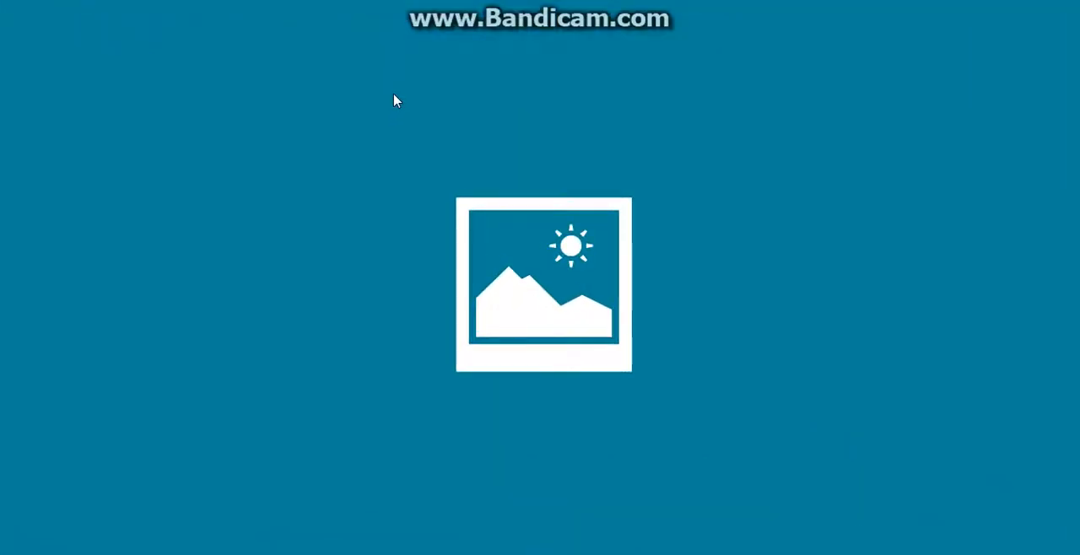
mouse_move(397, 99)
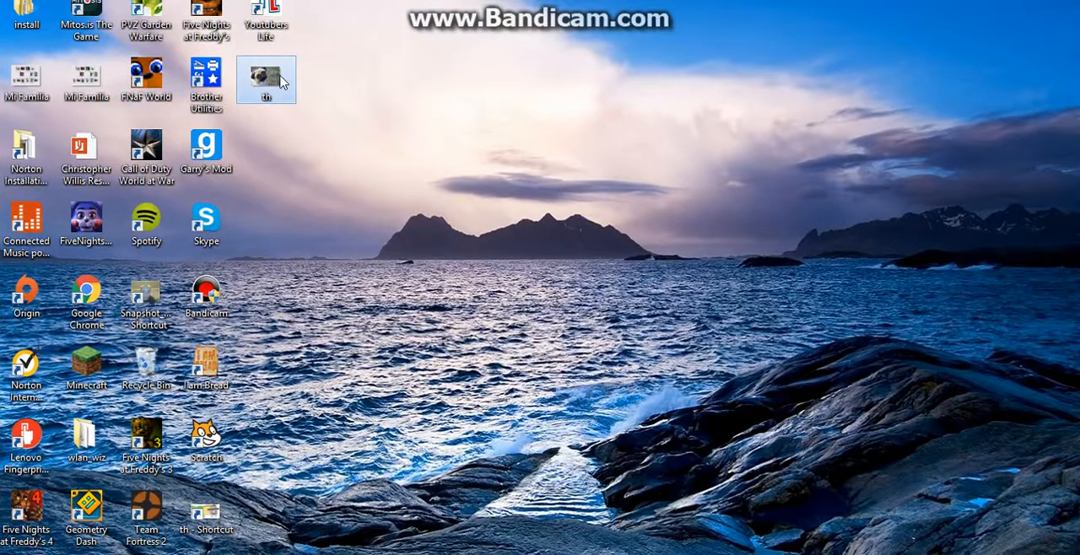
double_click(267, 78)
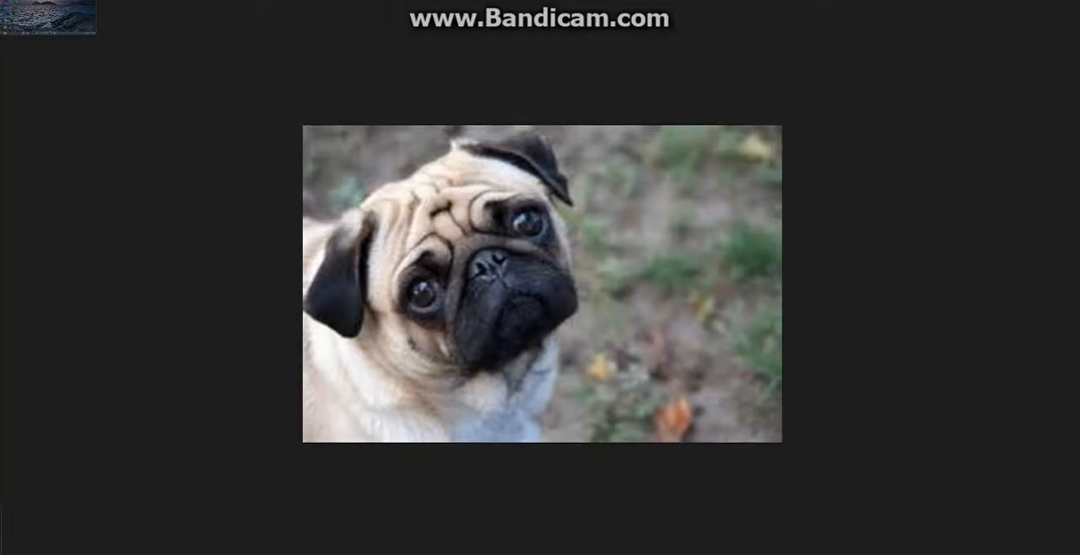
Step: Open the pug photo for editing in Paint via the Edit option
right_click(267, 76)
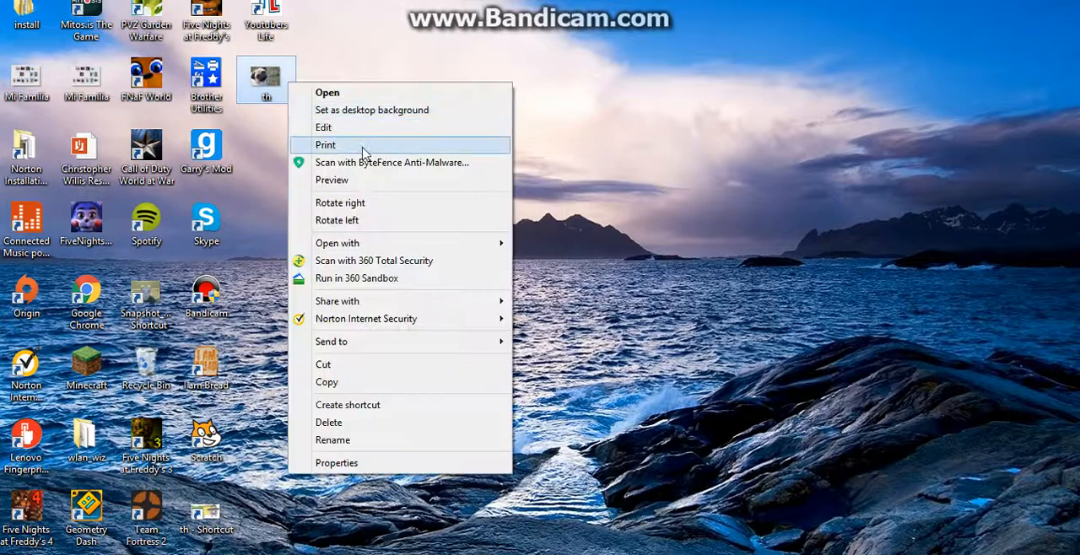
click(324, 127)
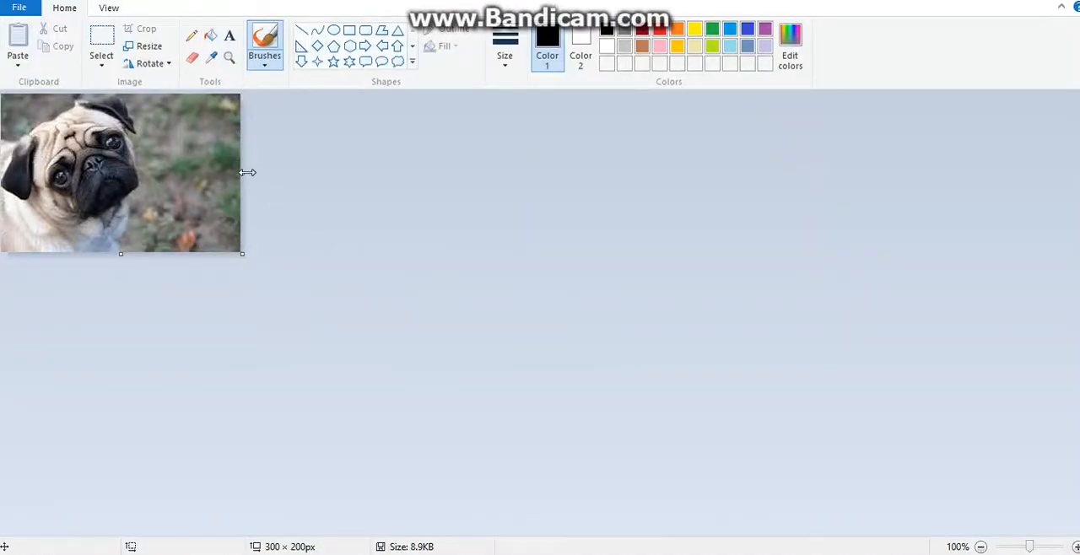
mouse_move(249, 253)
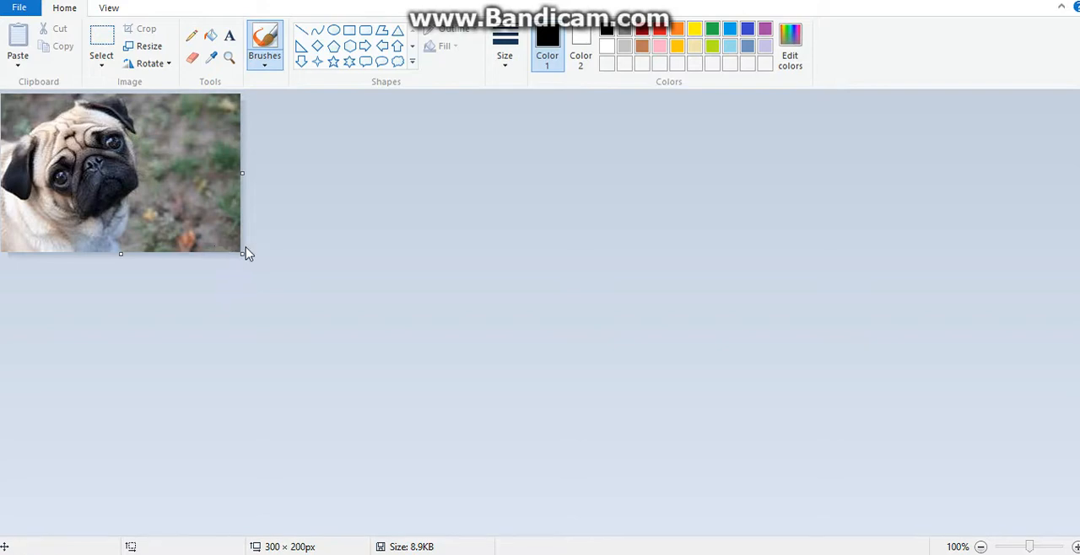
Step: Drag the canvas corner outward around the pug photo toward 500 pixels wide
drag(243, 253, 363, 413)
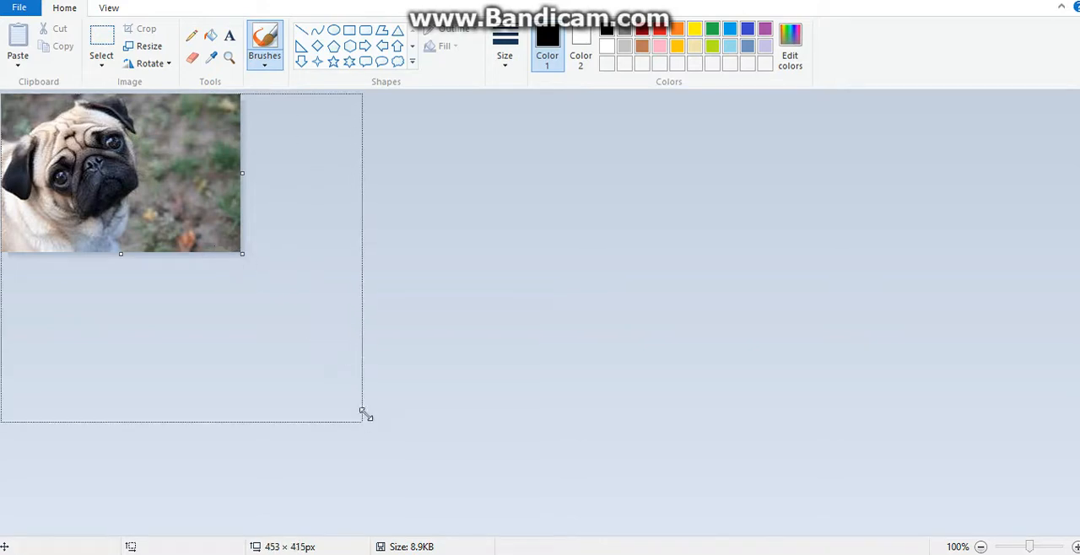
drag(363, 413, 405, 447)
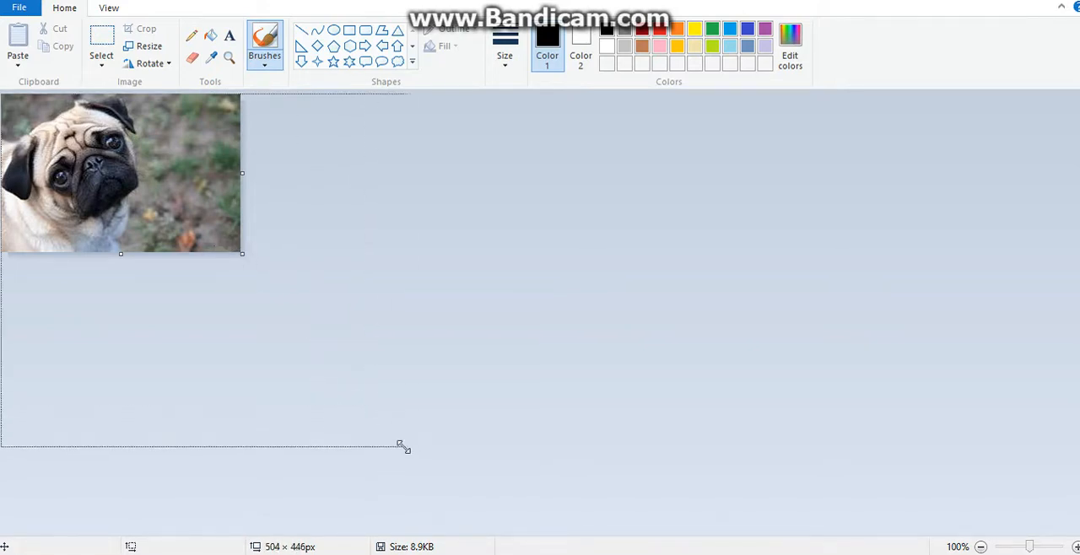
drag(405, 447, 358, 436)
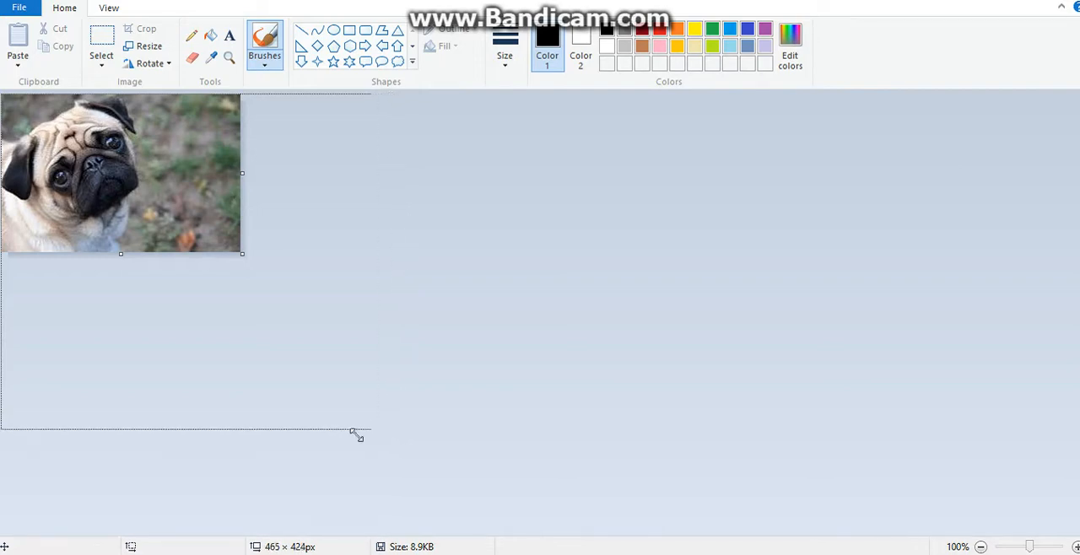
drag(354, 436, 402, 469)
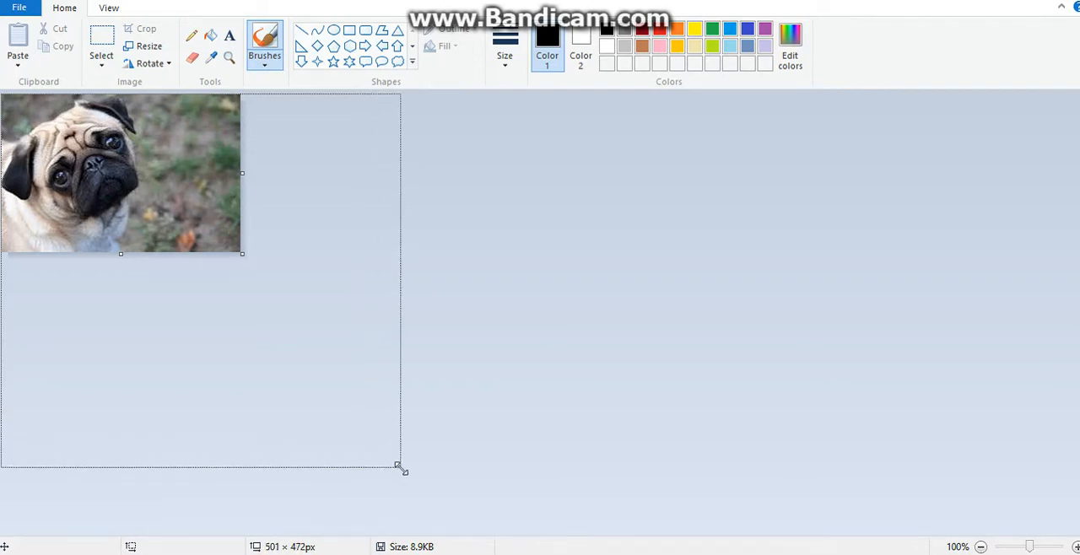
drag(403, 469, 395, 454)
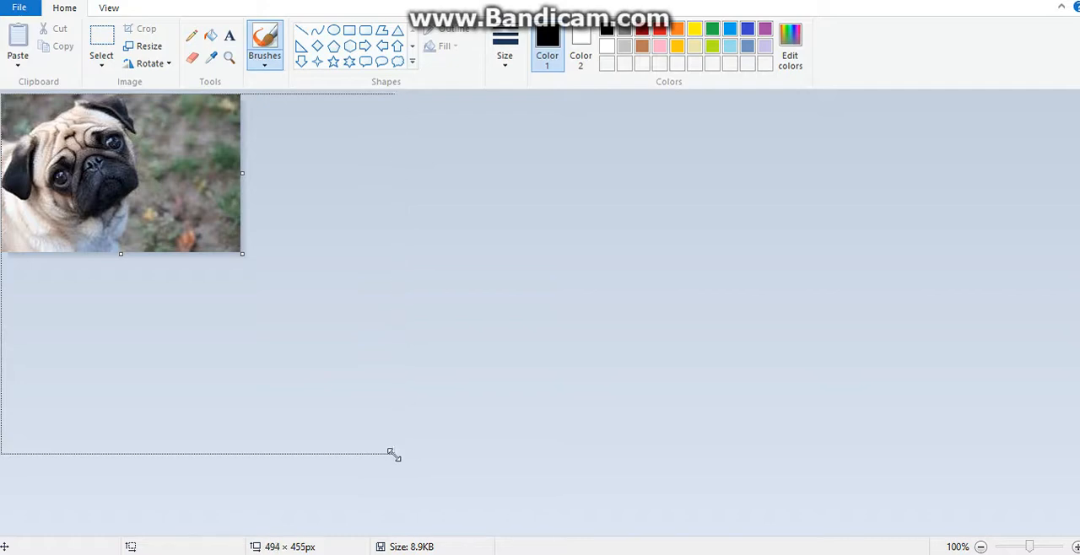
drag(392, 452, 404, 459)
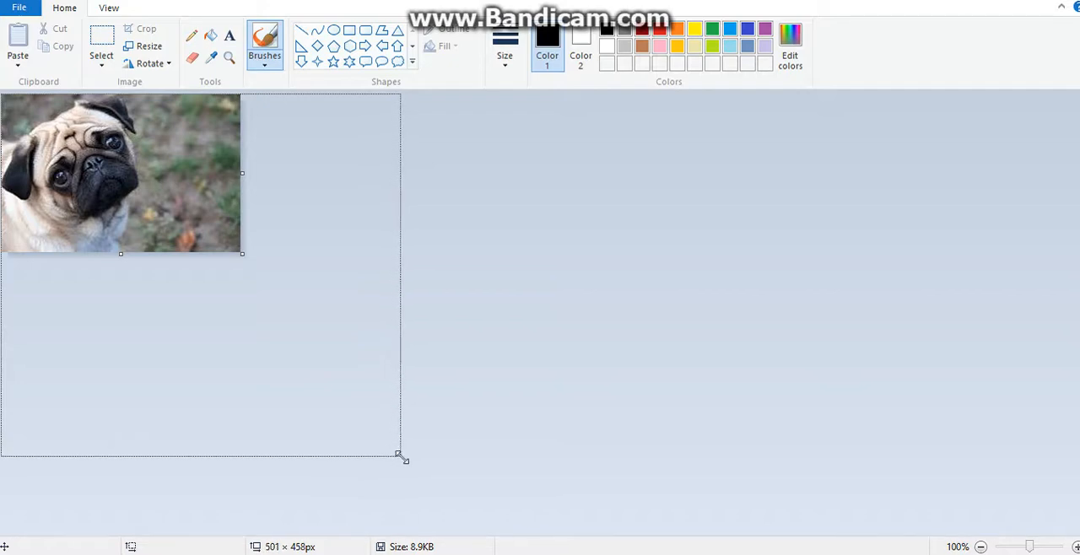
drag(402, 459, 405, 455)
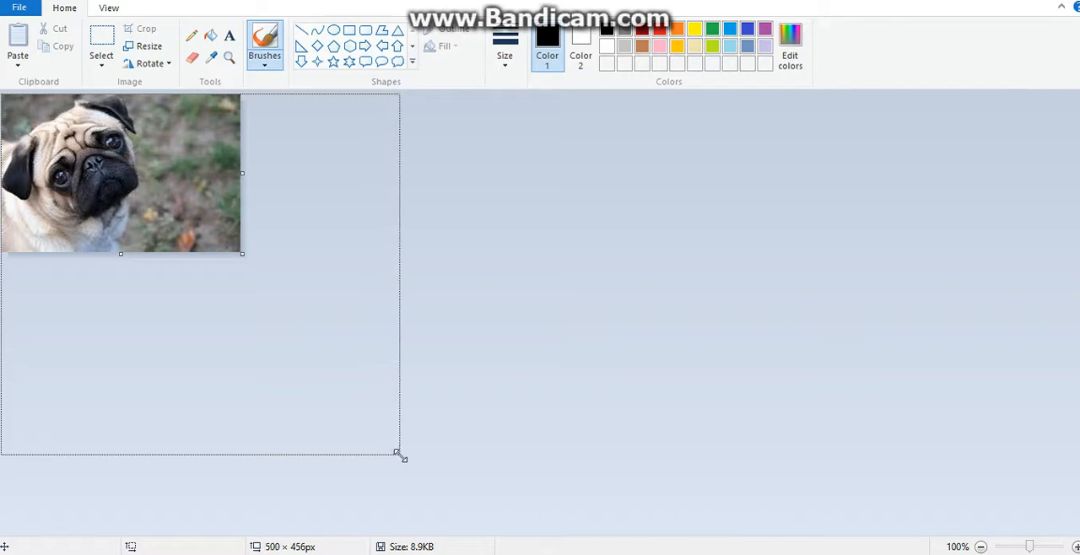
drag(401, 456, 405, 461)
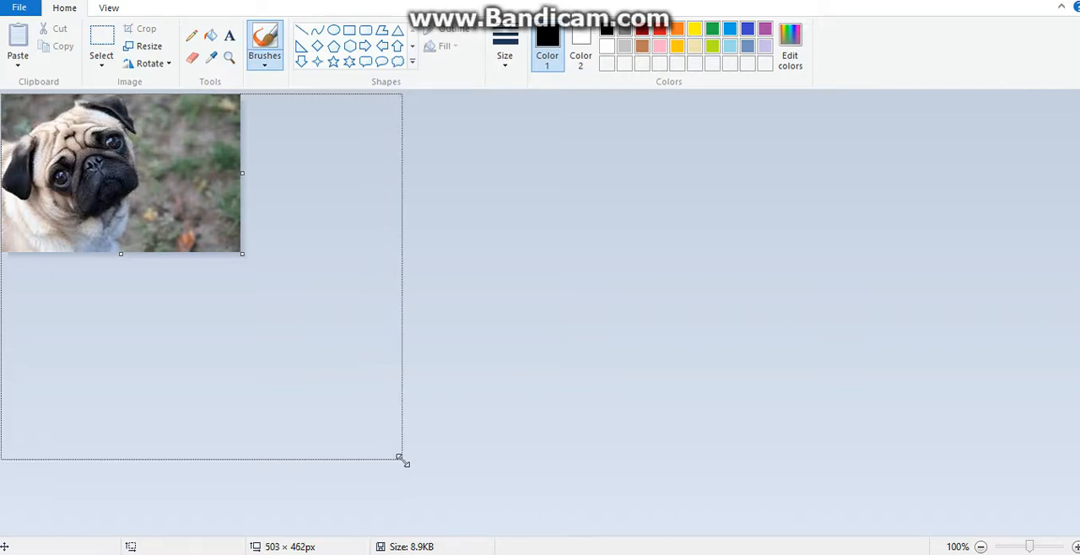
Step: Fine-tune the canvas to about 500 by 500 and draw a thin line below the photo
drag(402, 462, 397, 486)
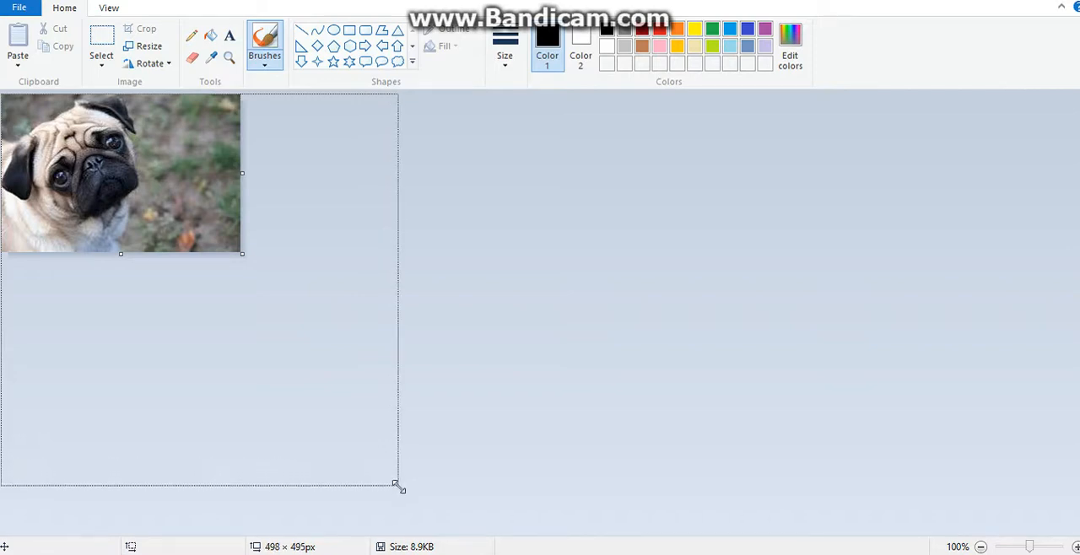
drag(397, 486, 398, 492)
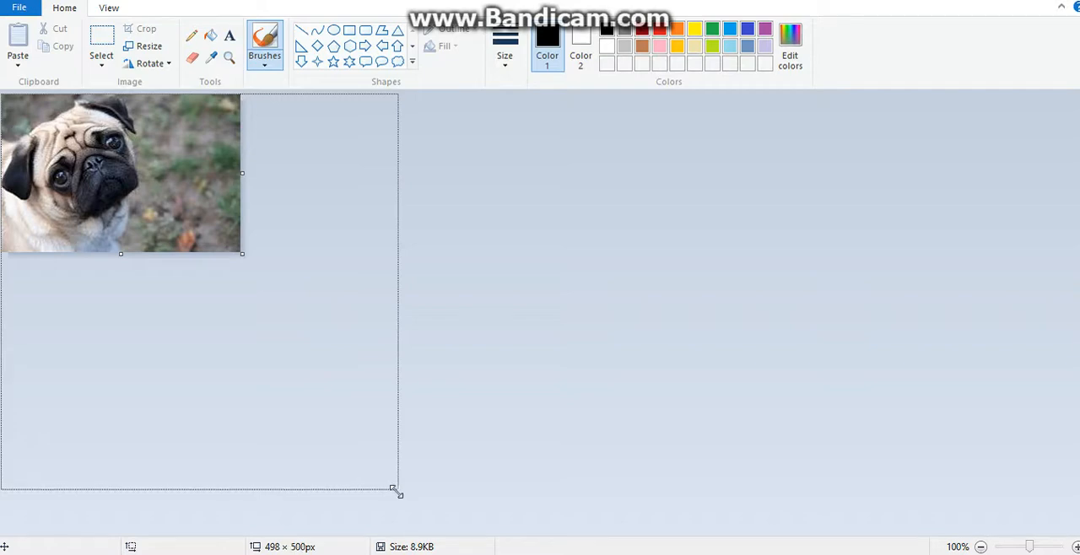
drag(395, 493, 403, 488)
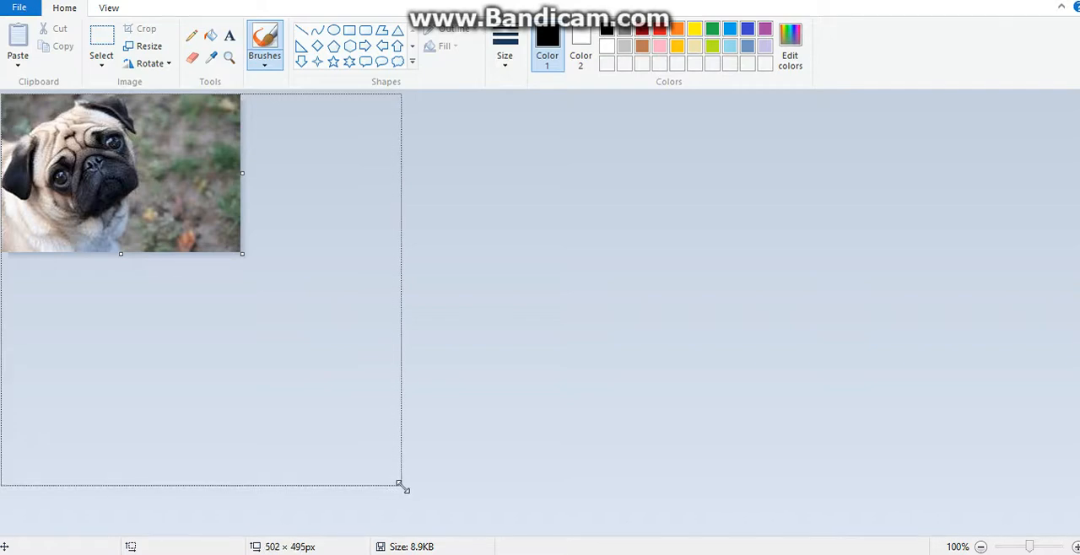
drag(398, 486, 395, 484)
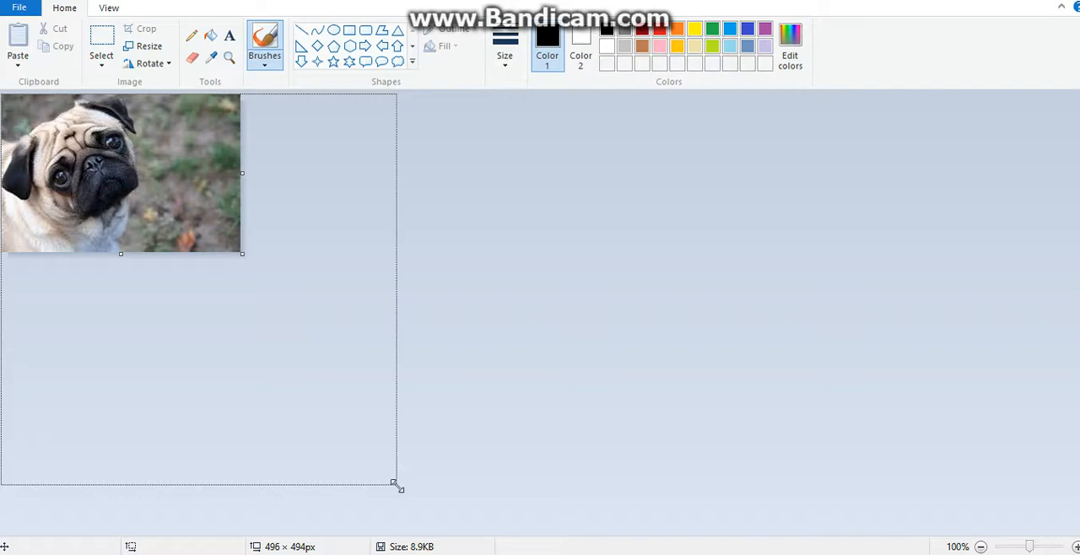
drag(395, 483, 399, 486)
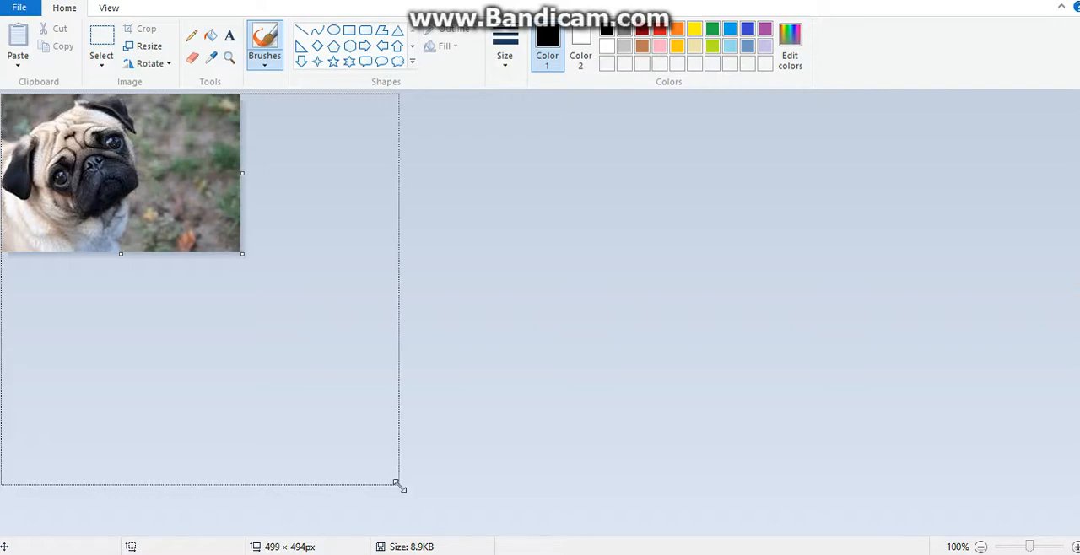
drag(396, 486, 397, 491)
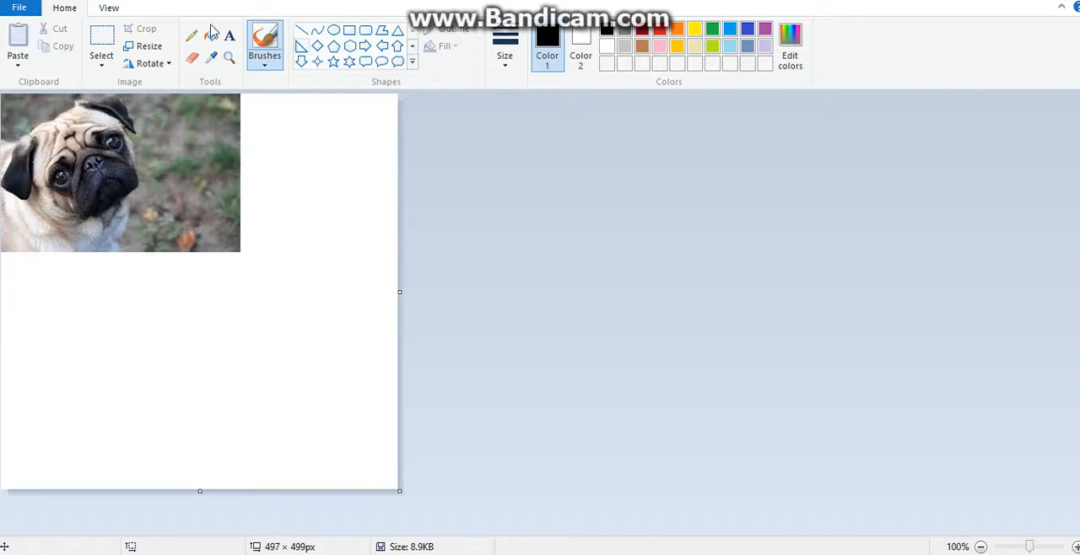
drag(122, 254, 98, 320)
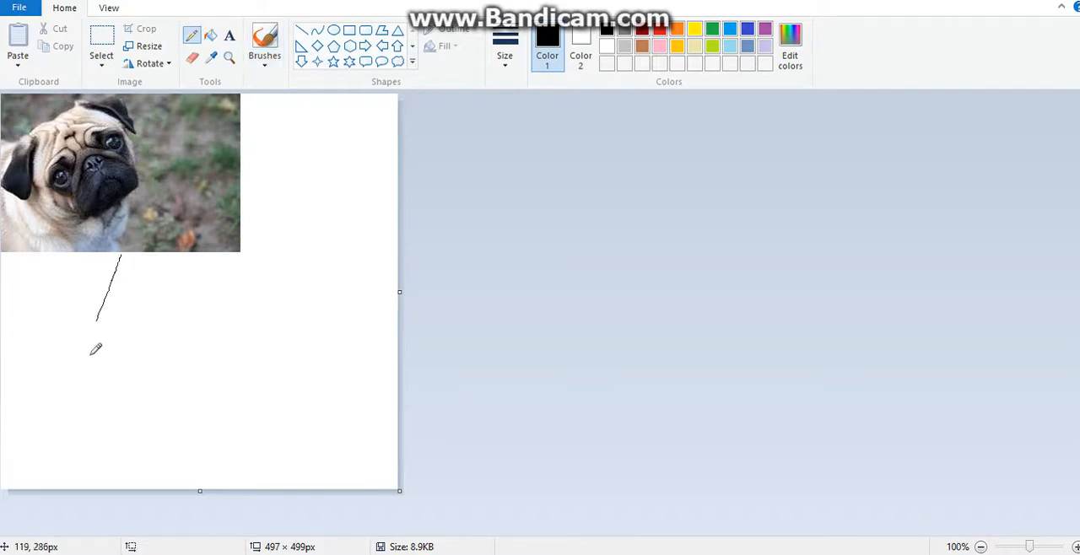